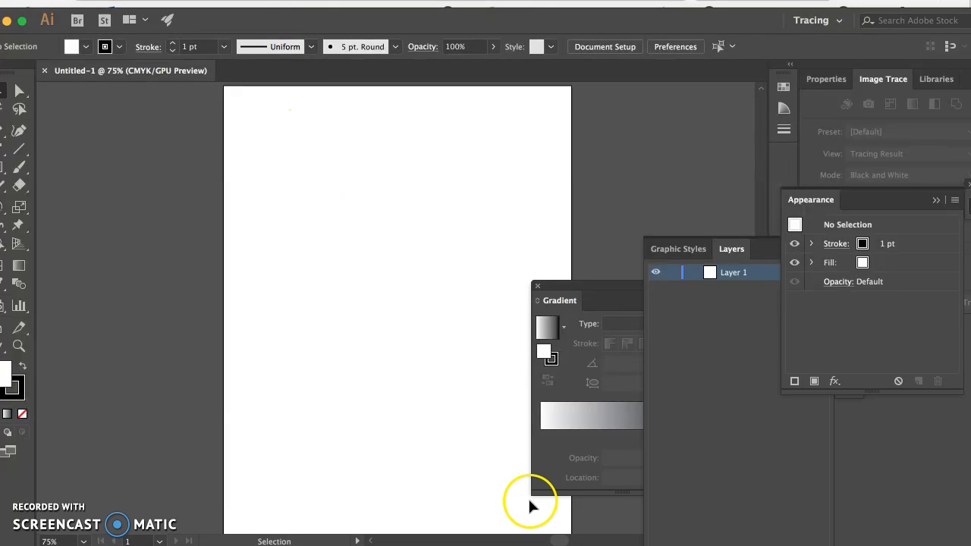
Close the floating Gradient panel, leaving the blank page and Layers list
click(537, 285)
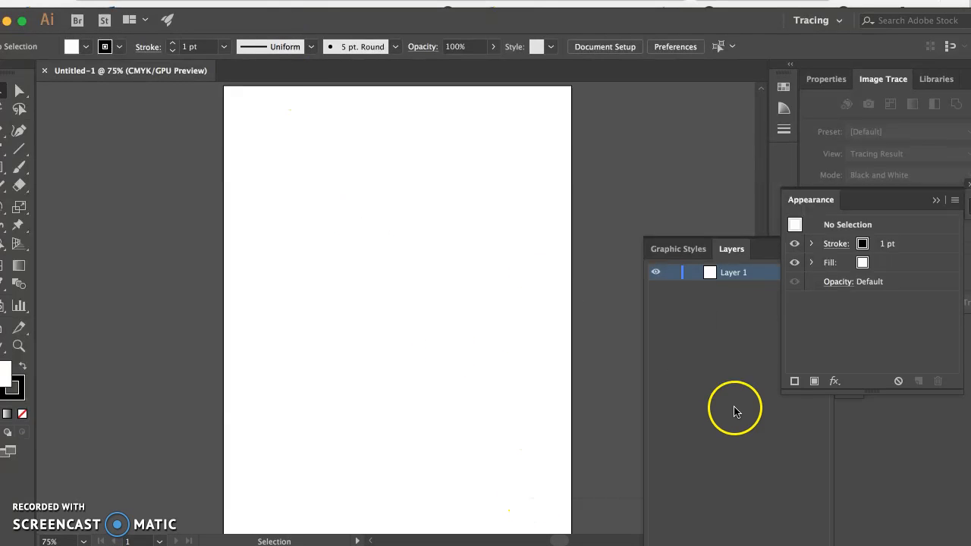
mouse_move(158, 233)
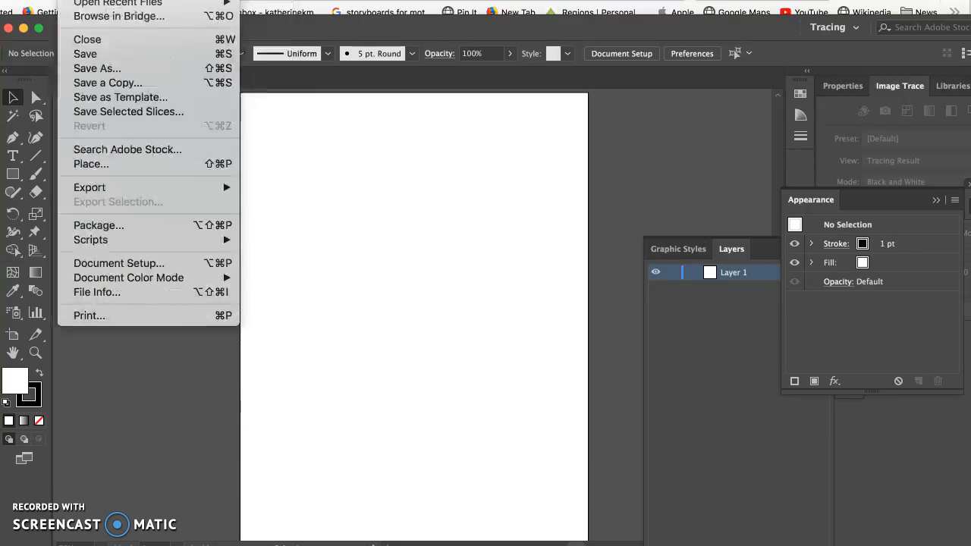
mouse_move(140, 267)
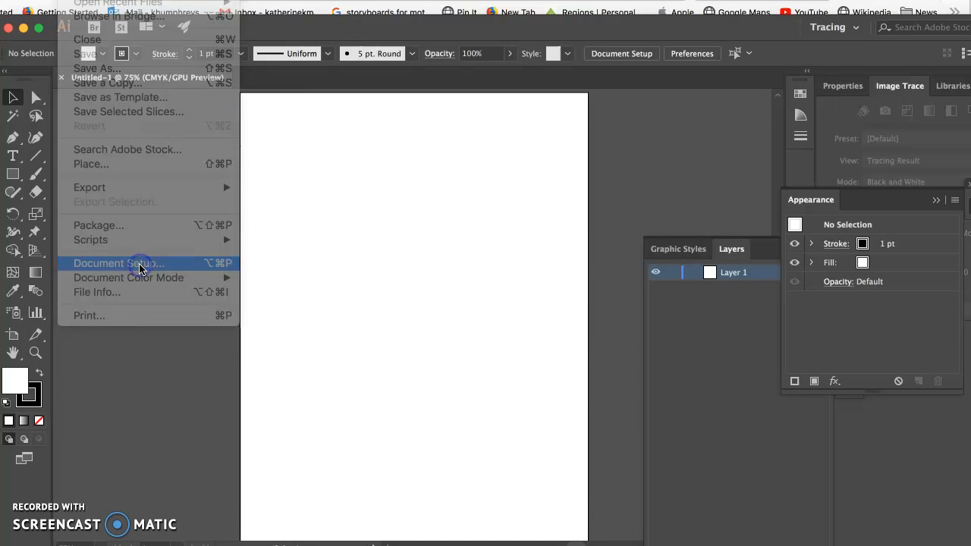
Resize the artboard to a wide landscape page about 14.89 by 10.43 in via Document Setup
click(140, 264)
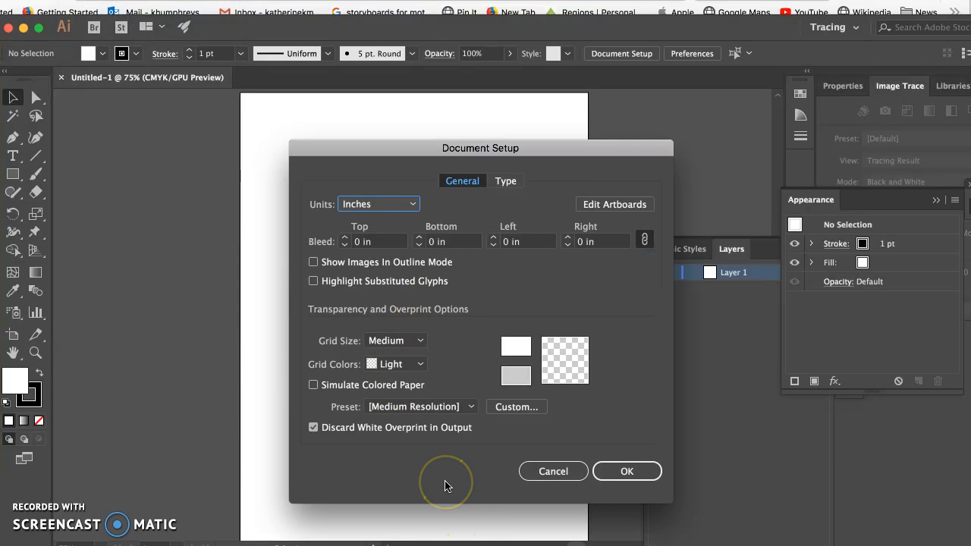
mouse_move(599, 174)
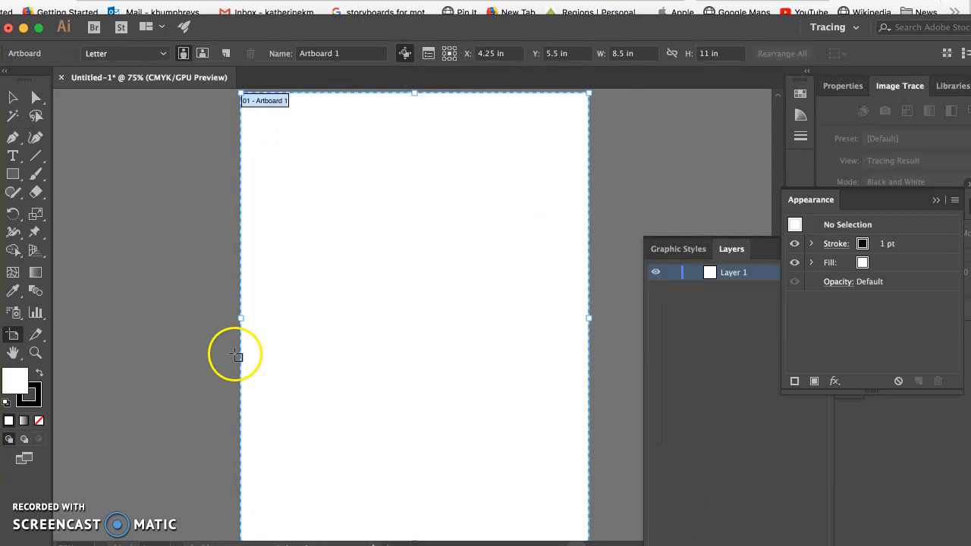
drag(242, 317, 109, 313)
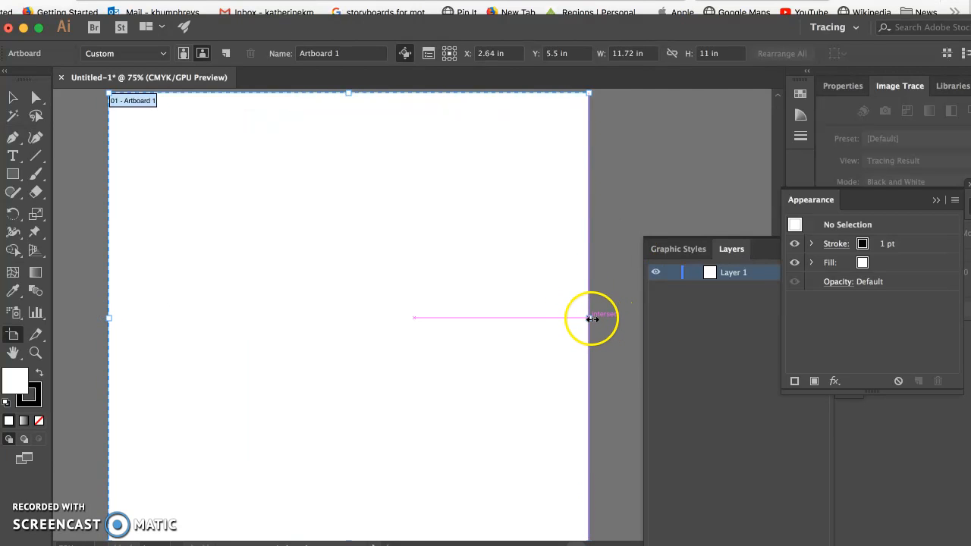
drag(588, 318, 718, 326)
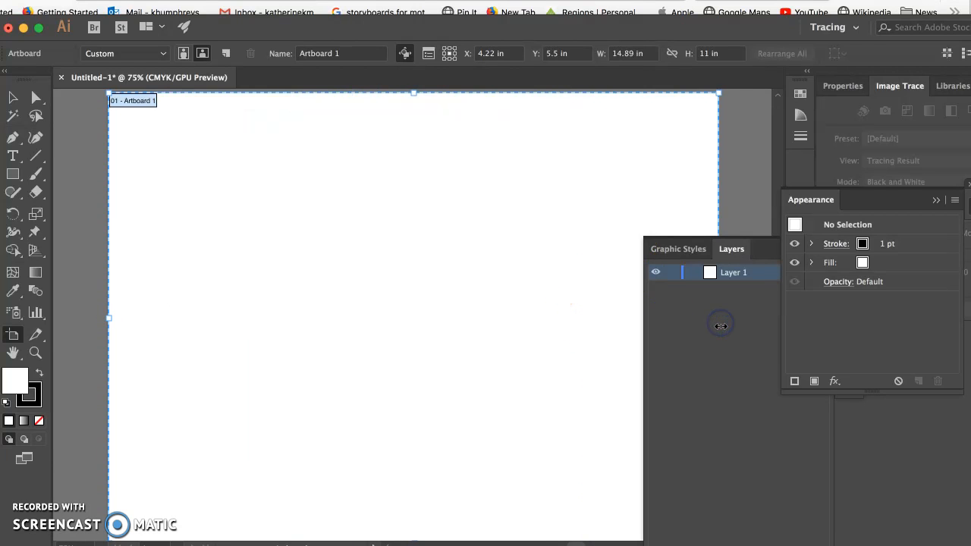
drag(412, 92, 412, 105)
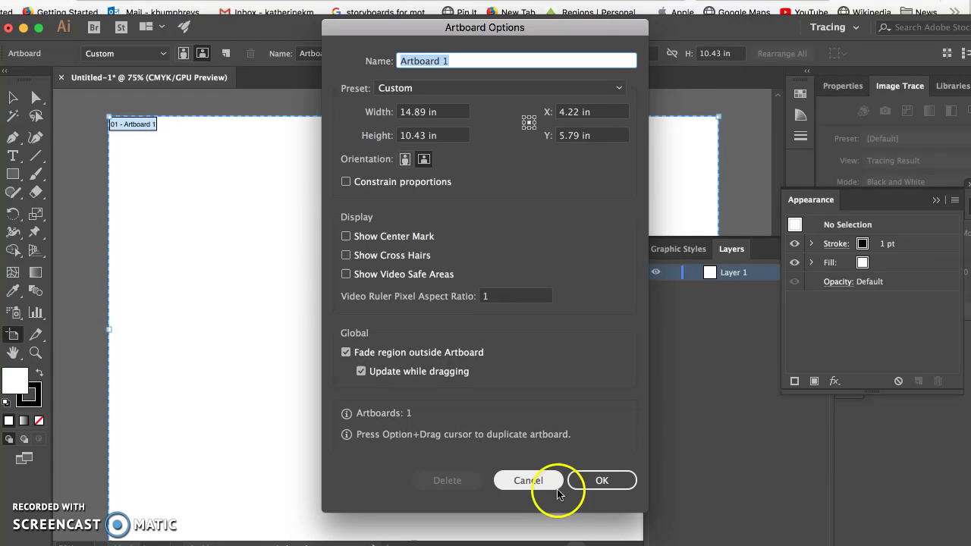
click(600, 479)
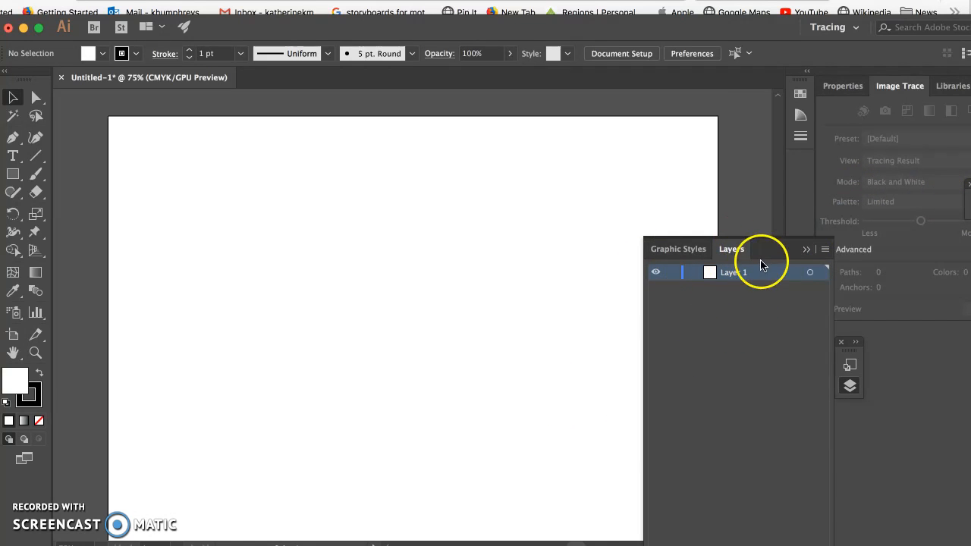
Rename Layer 1 to "lines" in its Layer Options and confirm
double_click(734, 271)
text(lines)
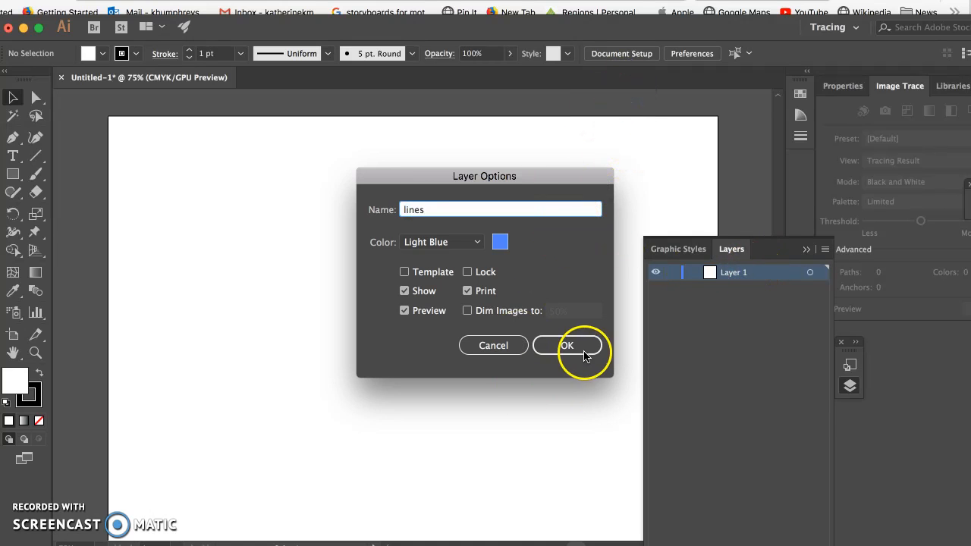
click(567, 346)
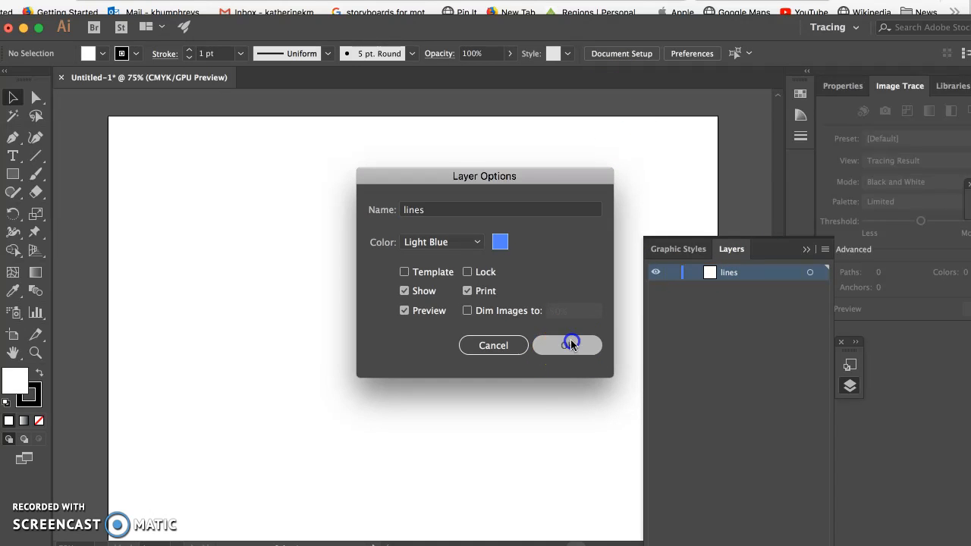
click(567, 346)
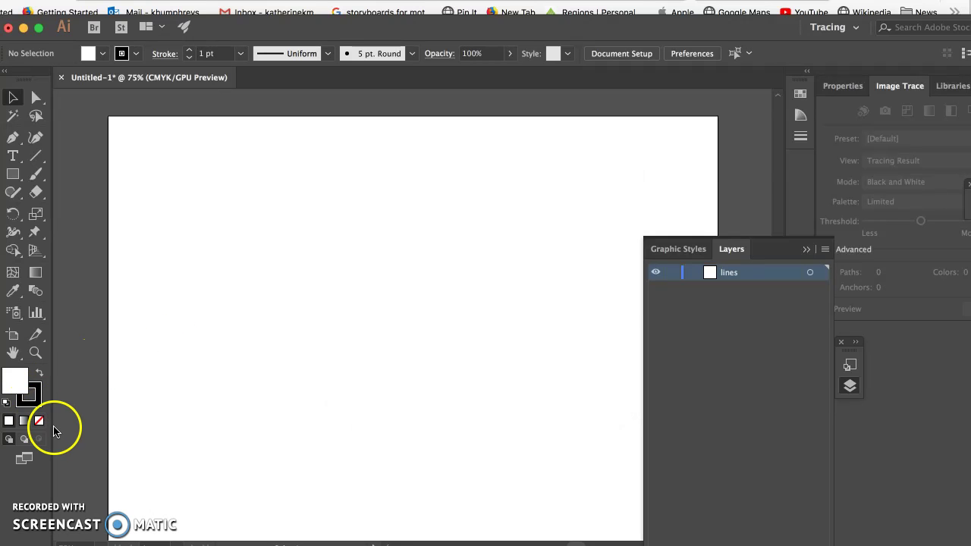
mouse_move(37, 156)
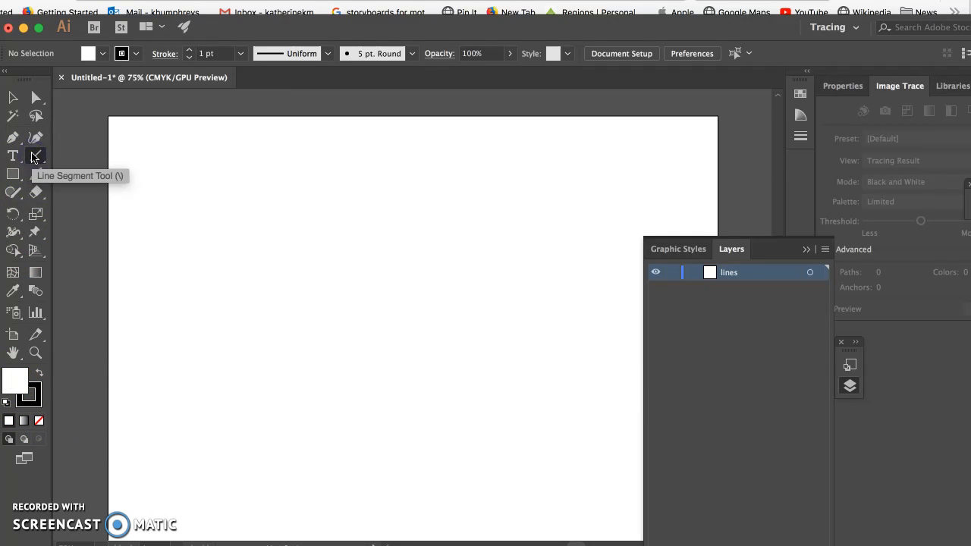
mouse_move(30, 413)
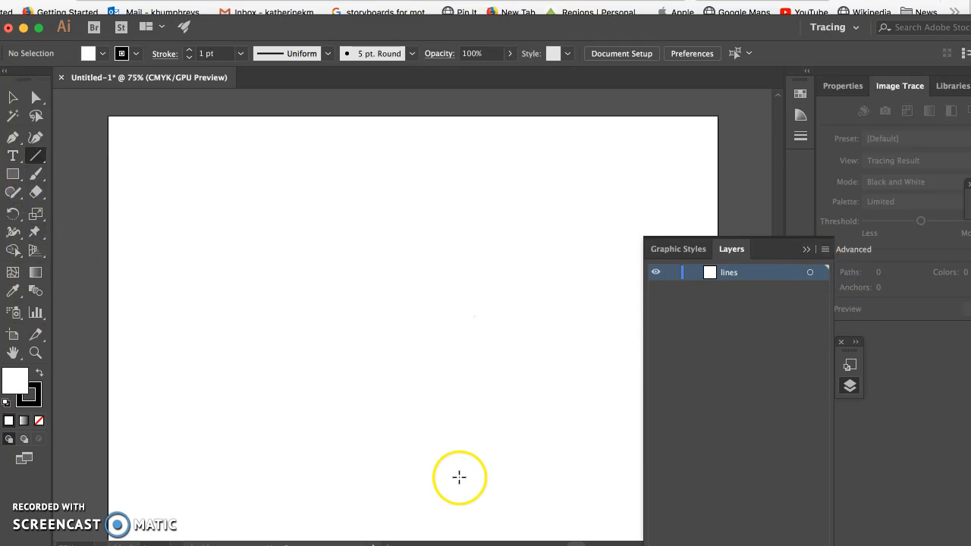
mouse_move(167, 372)
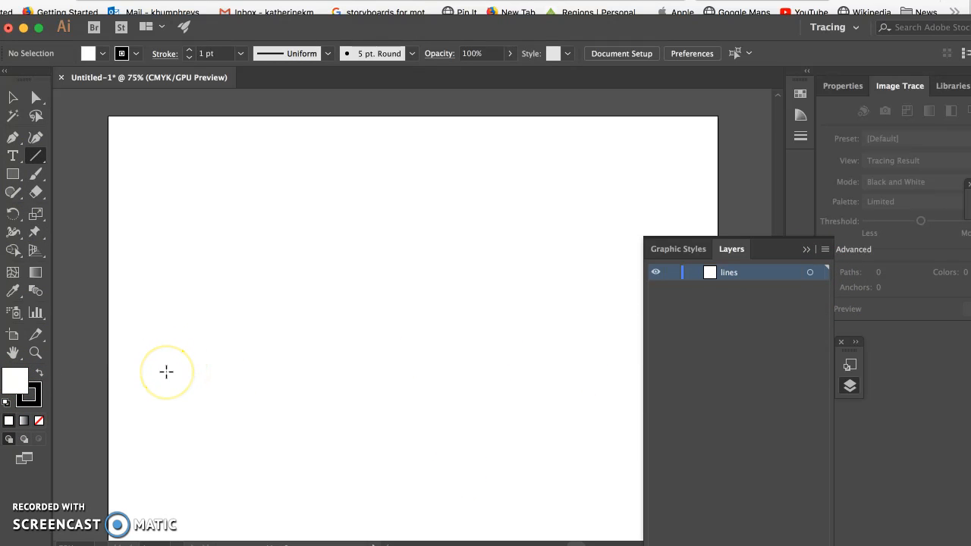
mouse_move(173, 355)
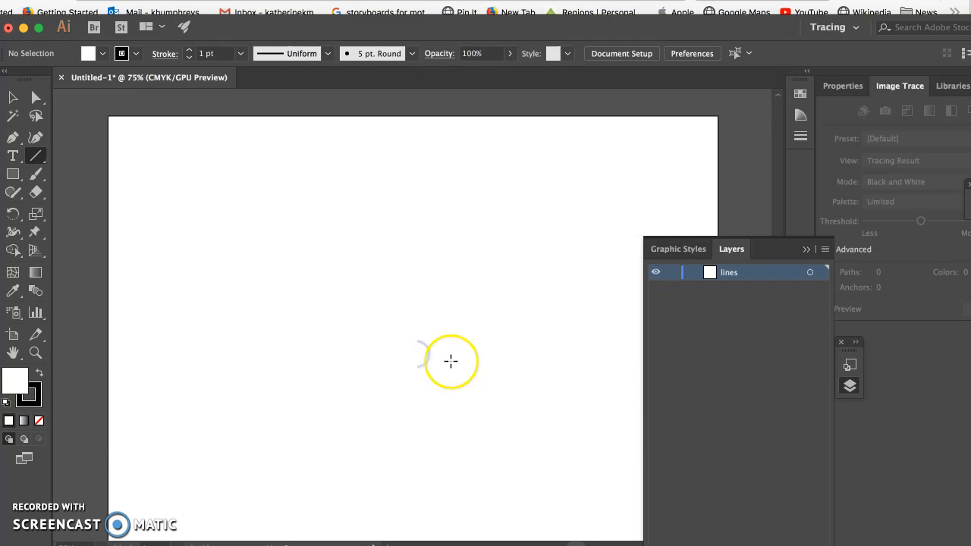
mouse_move(167, 369)
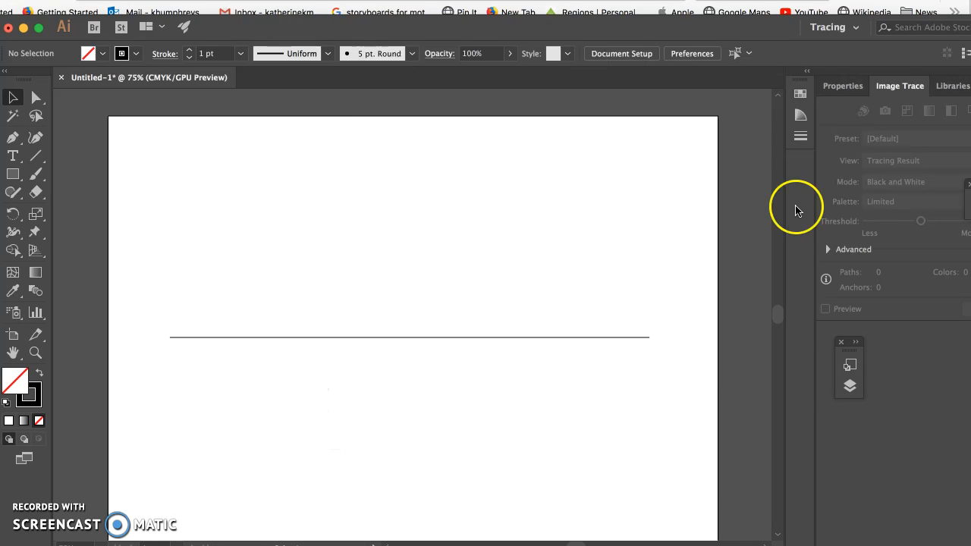
mouse_move(694, 389)
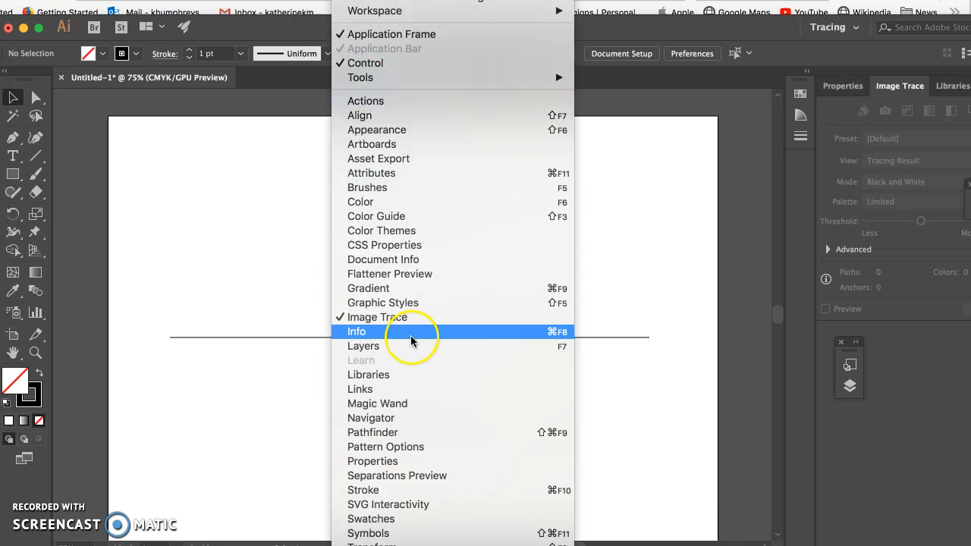
Show the Layers list and name the new layer above lines "first"
click(361, 345)
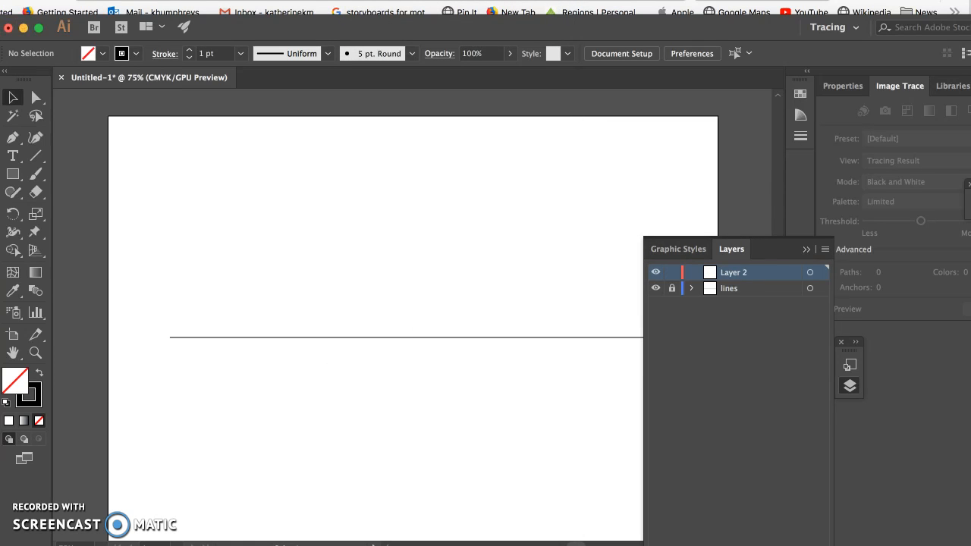
double_click(734, 271)
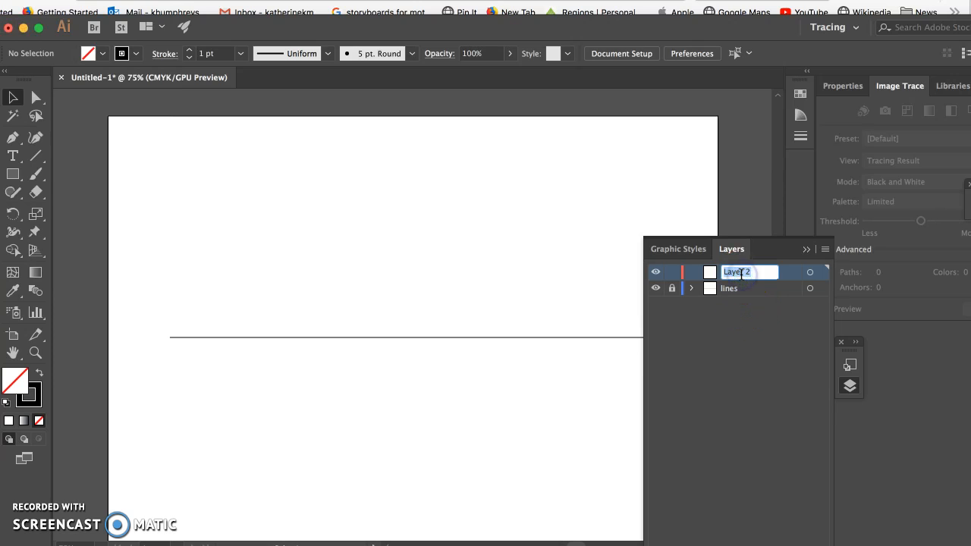
text(first)
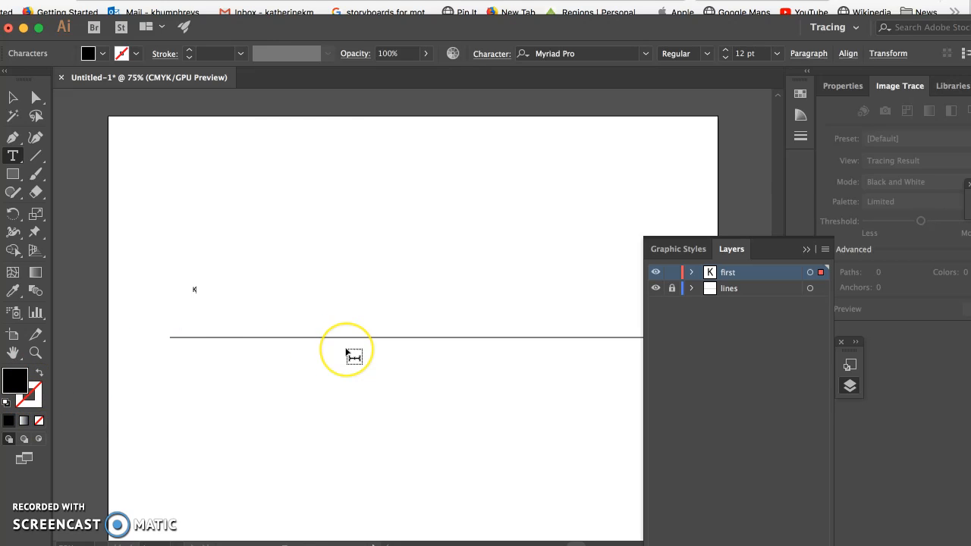
text(Katherine)
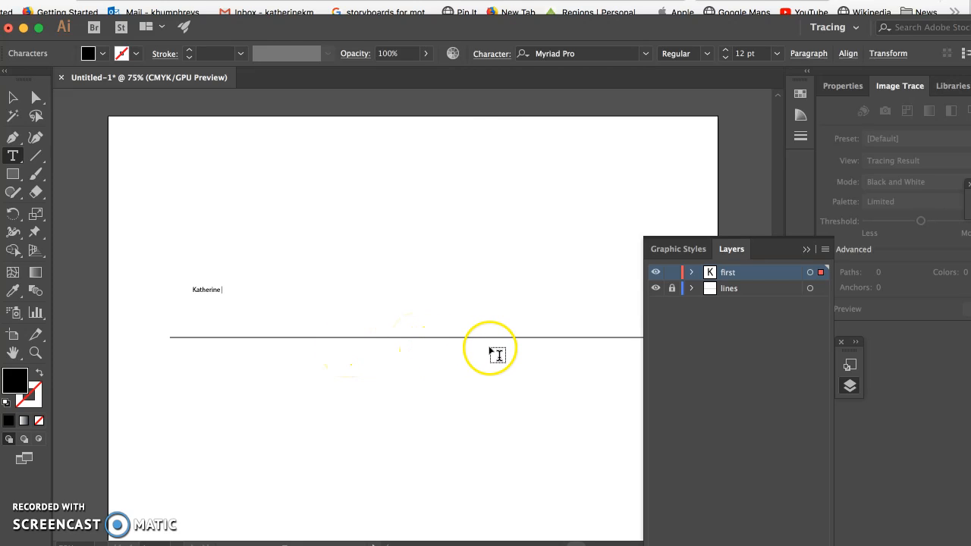
text(Humphreys)
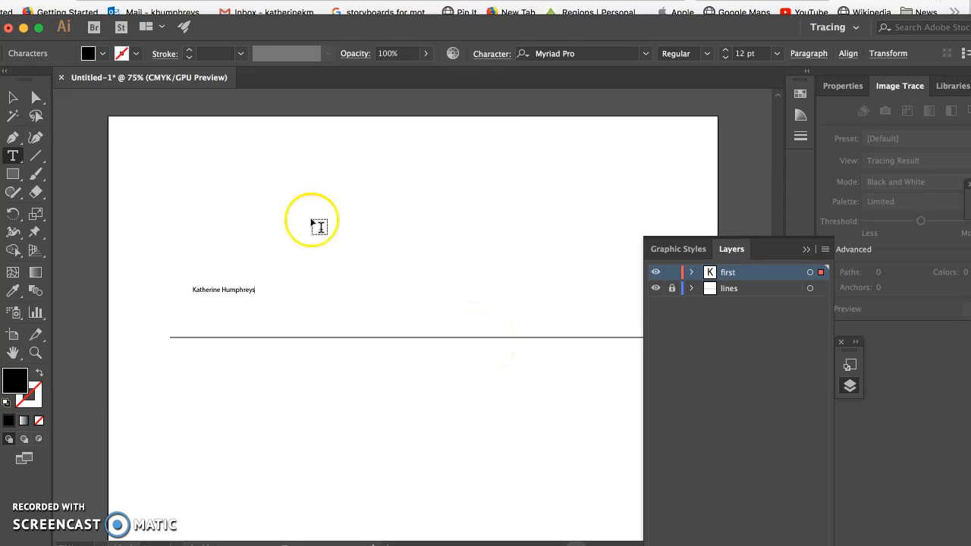
click(221, 289)
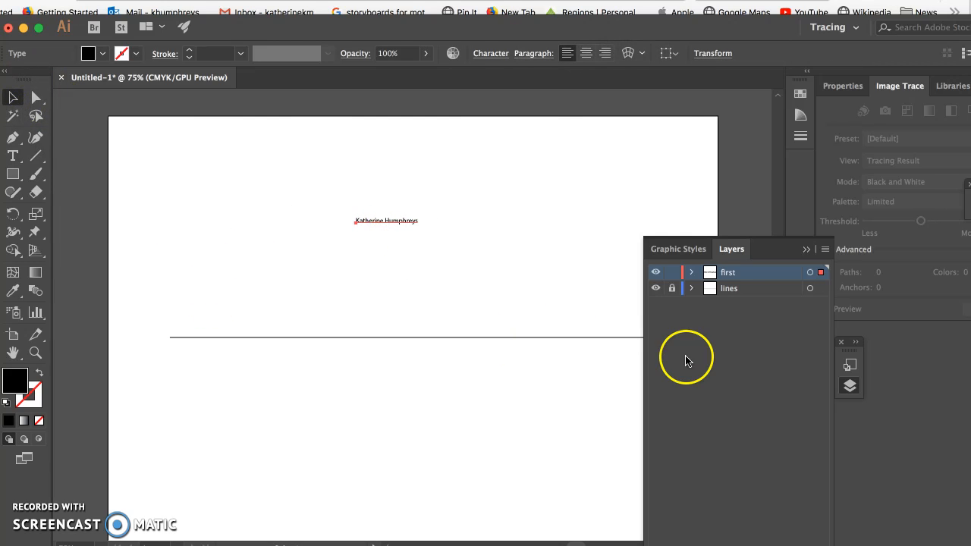
mouse_move(488, 53)
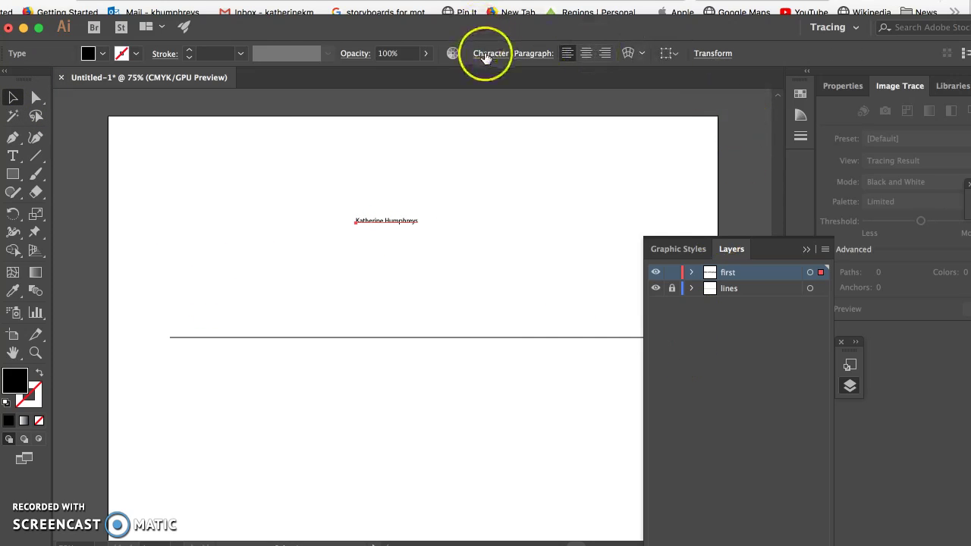
Set the name's font size to 72 pt in the Character options
click(490, 53)
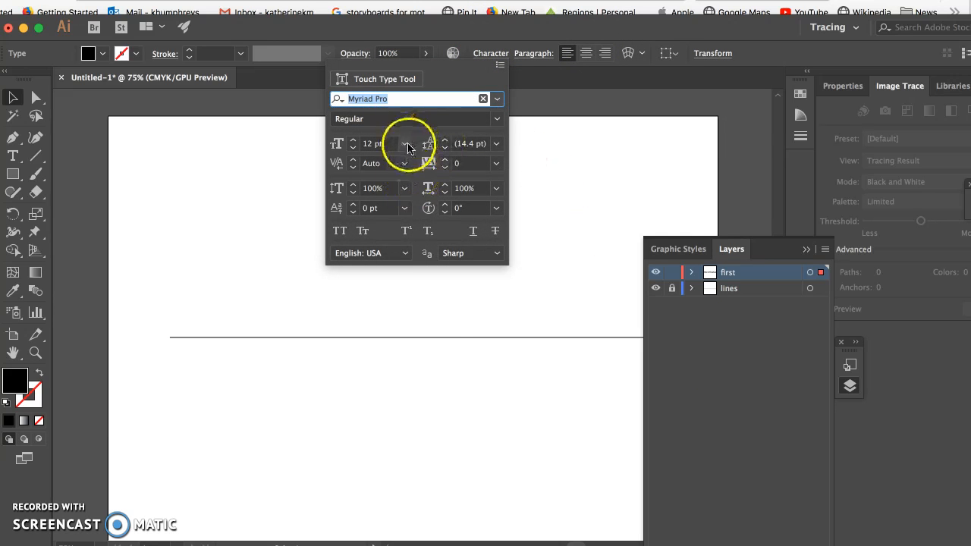
click(403, 143)
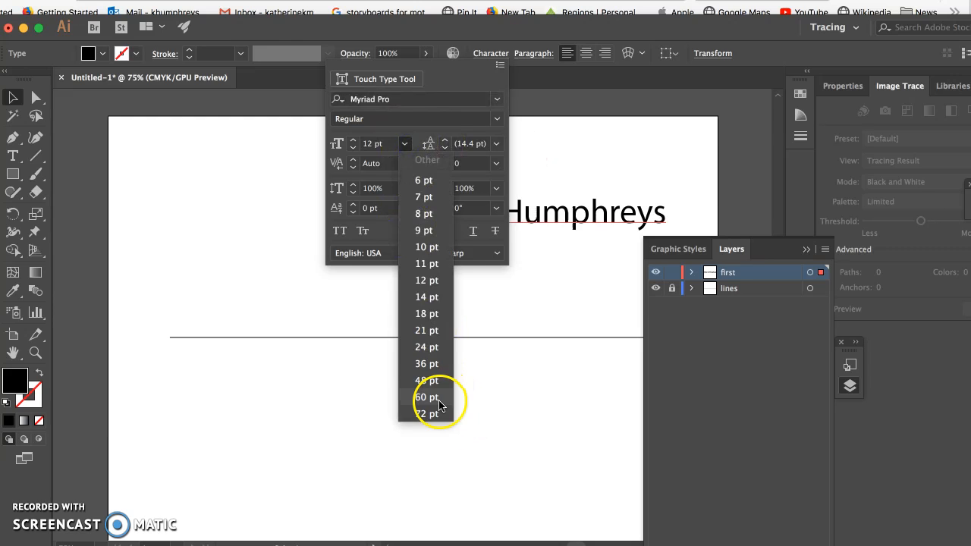
click(425, 414)
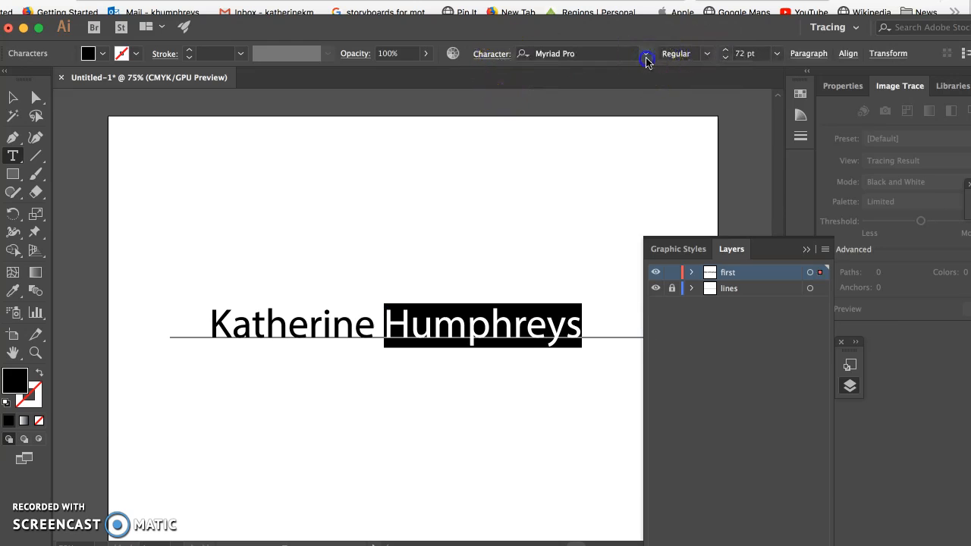
Set the name in American Typewriter and rest it on the baseline
click(646, 53)
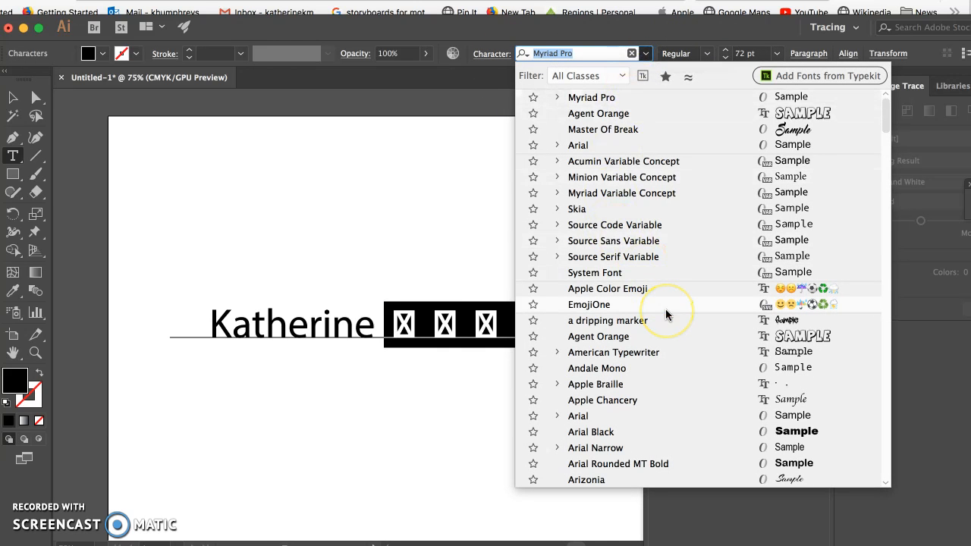
scroll(down, 3)
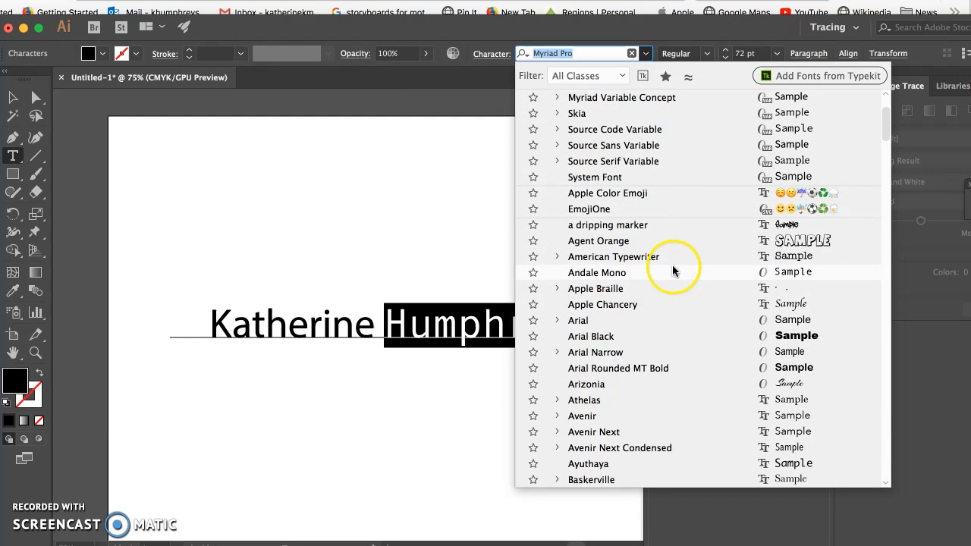
click(611, 256)
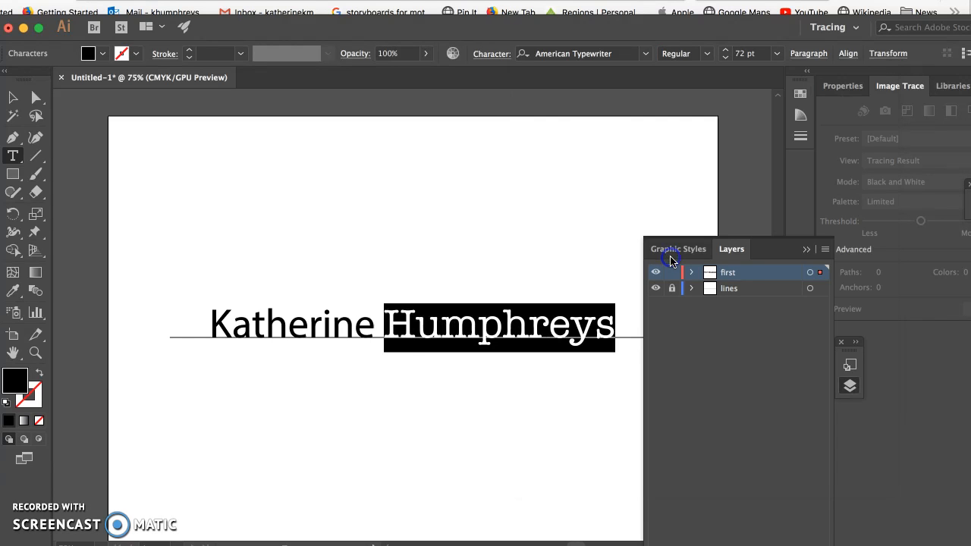
click(12, 98)
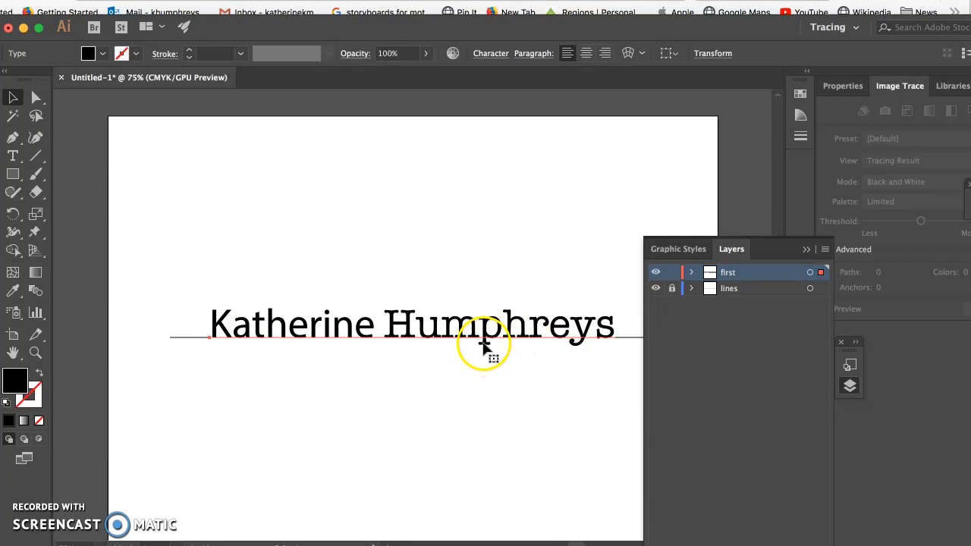
mouse_move(536, 346)
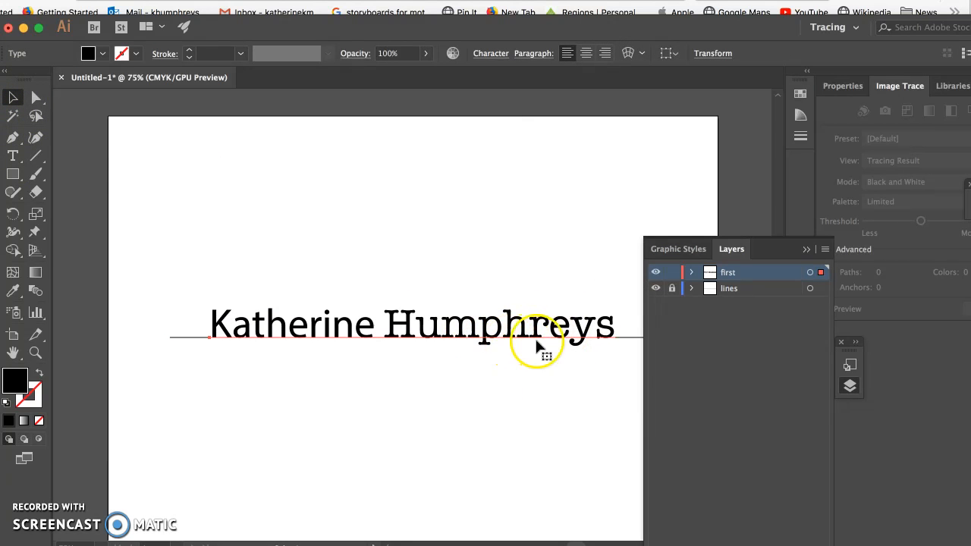
mouse_move(317, 324)
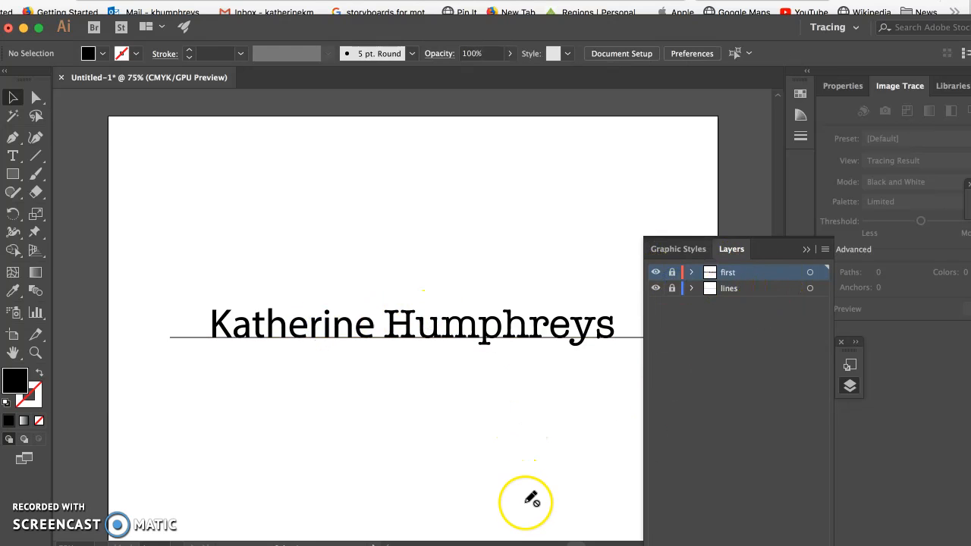
Select the lines layer for the x-height line and zoom in on the name
click(728, 288)
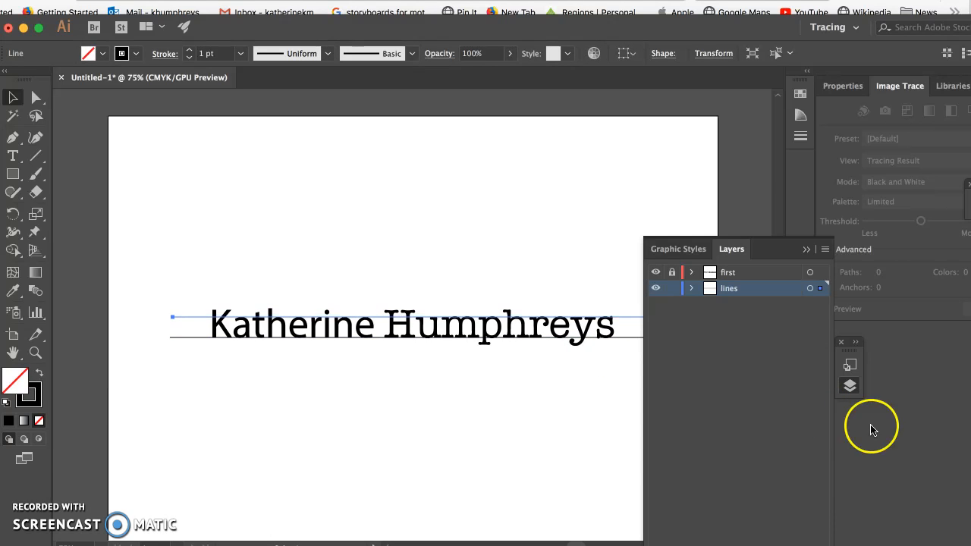
mouse_move(804, 502)
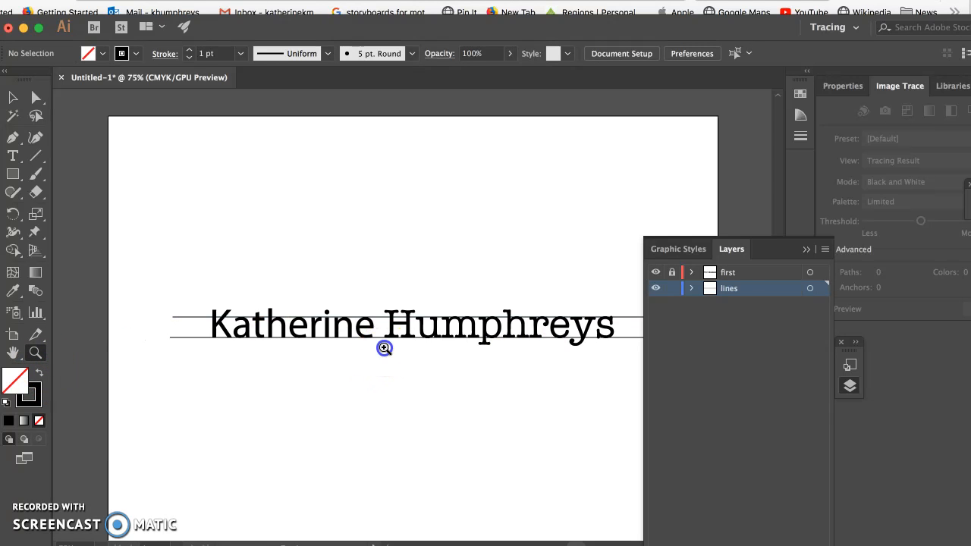
click(383, 347)
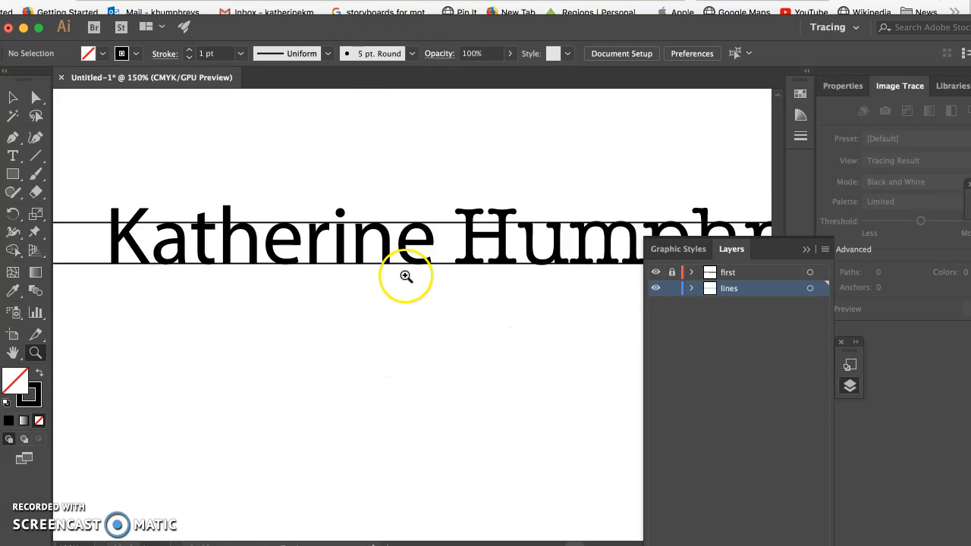
mouse_move(428, 254)
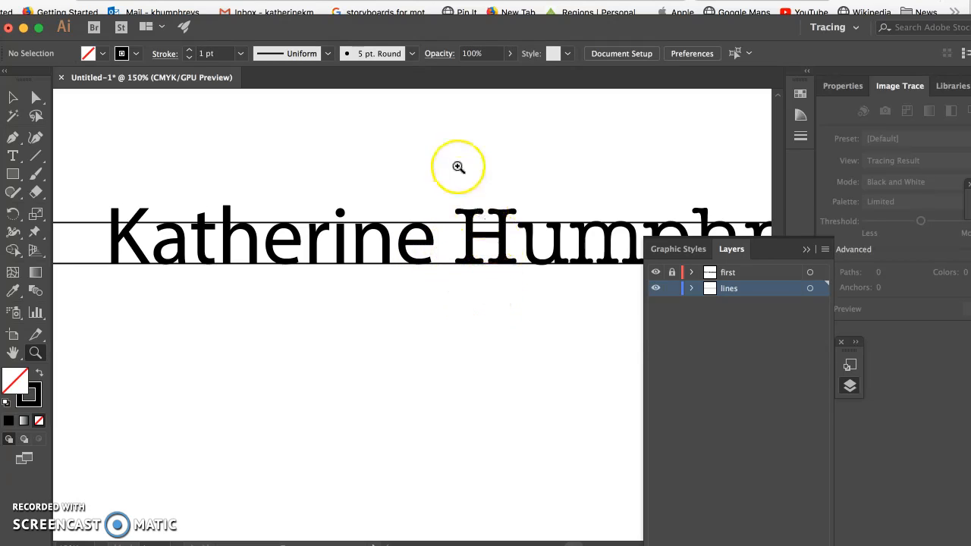
mouse_move(467, 218)
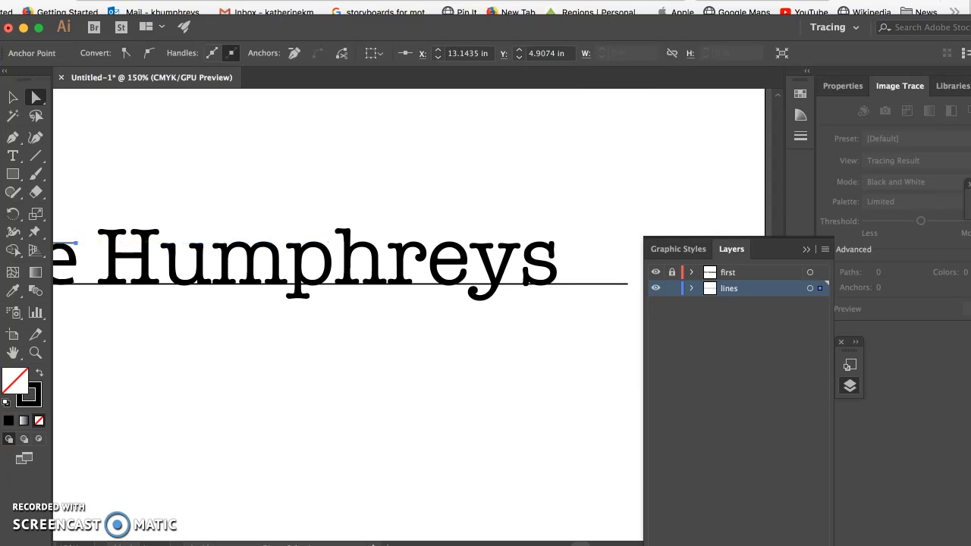
Adjust the x-height line's endpoint and add an ascender line above Humphreys
click(282, 411)
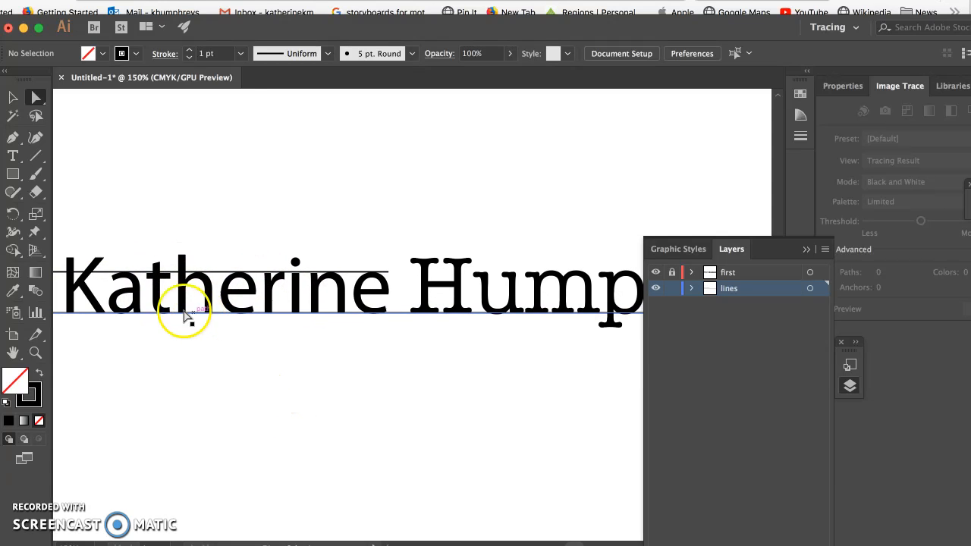
mouse_move(109, 270)
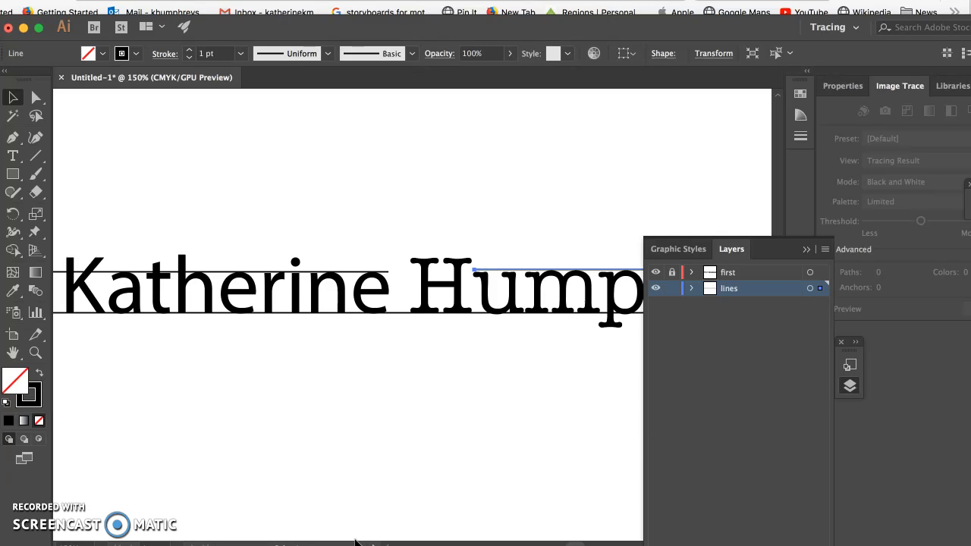
click(371, 494)
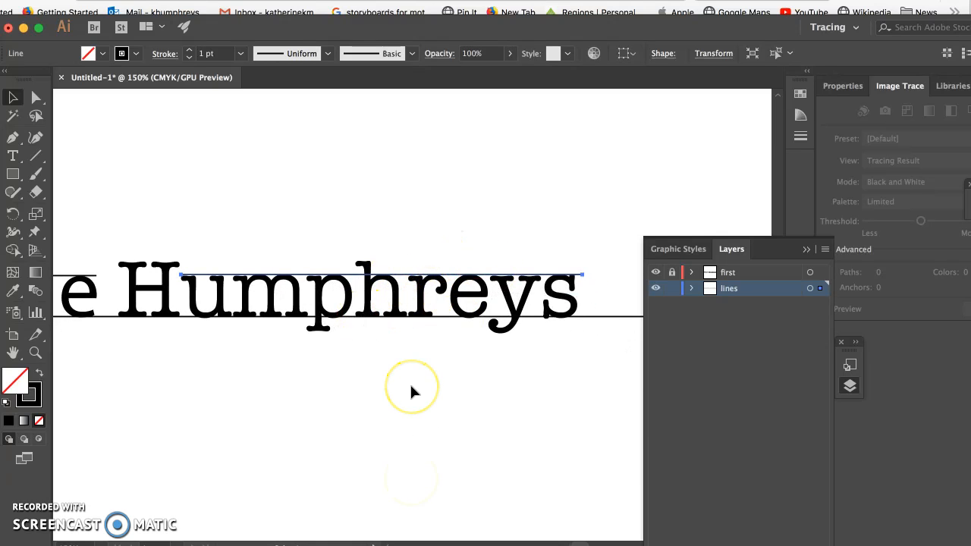
mouse_move(400, 382)
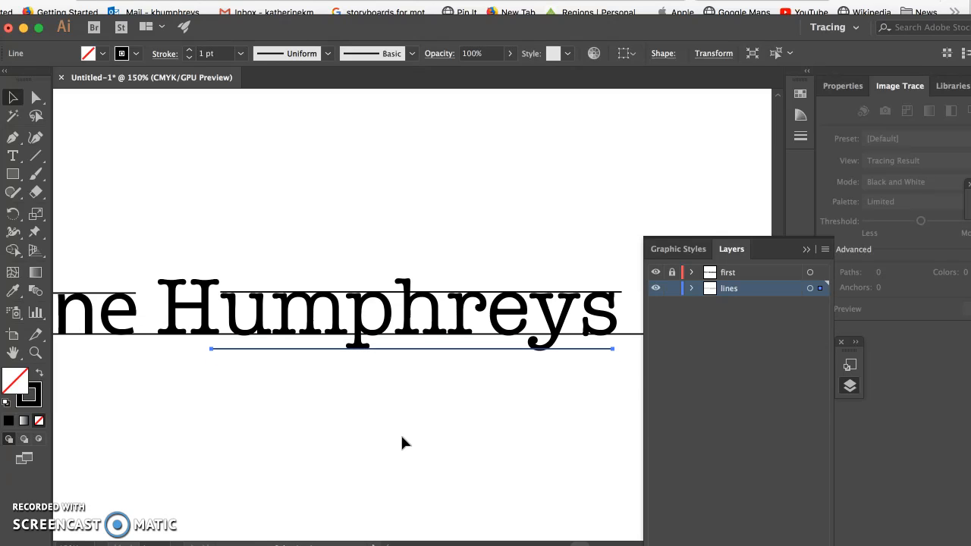
mouse_move(47, 157)
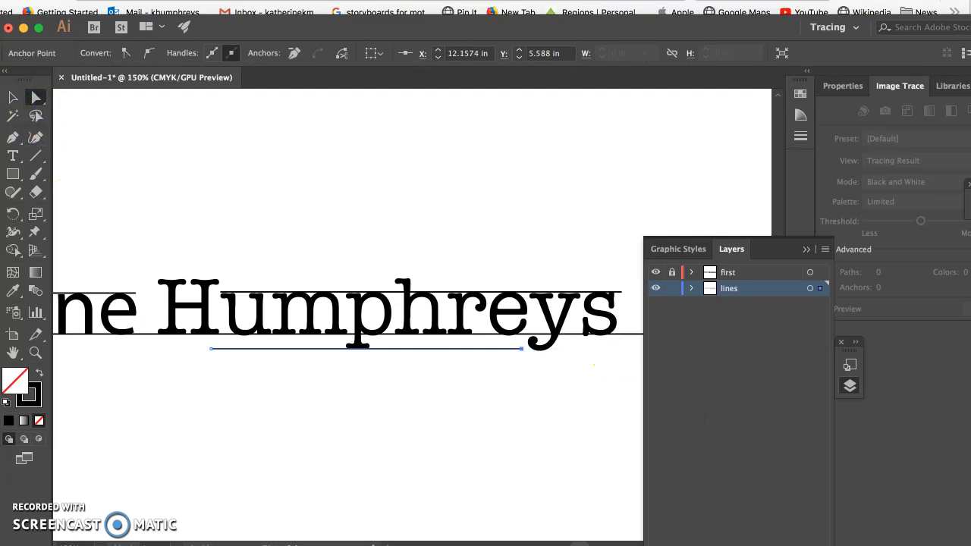
Shorten the descender line to sit under the p of Humphreys
drag(522, 347, 430, 347)
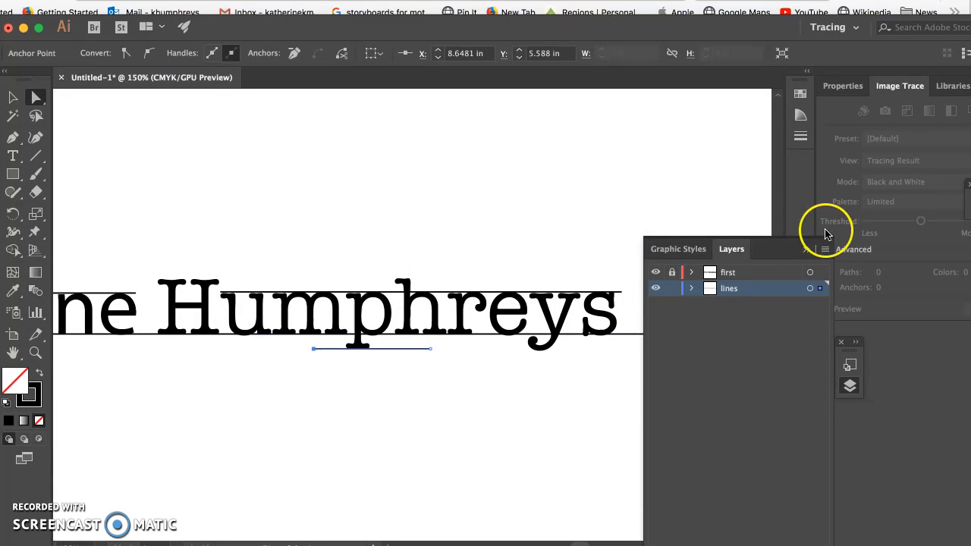
click(12, 97)
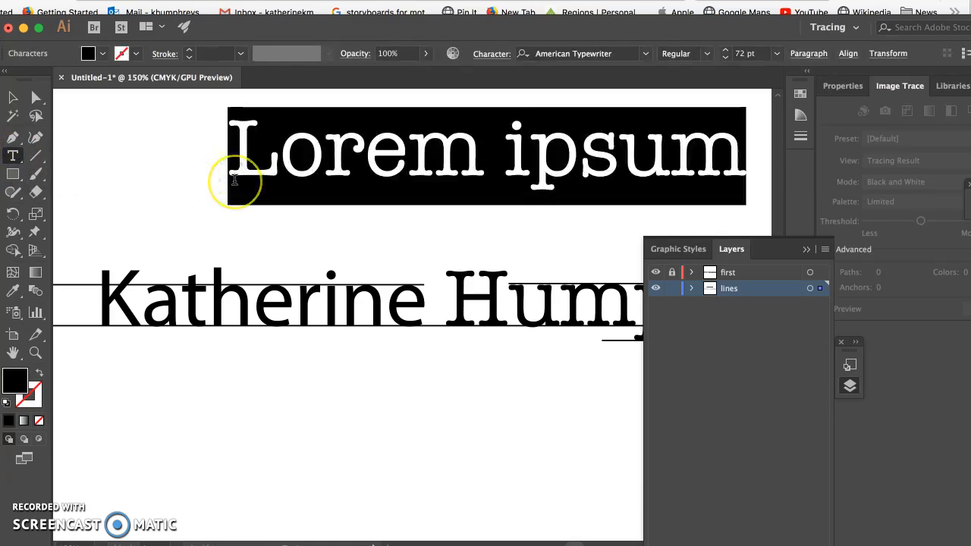
Enter the baseline label text and change its font
text(baseline)
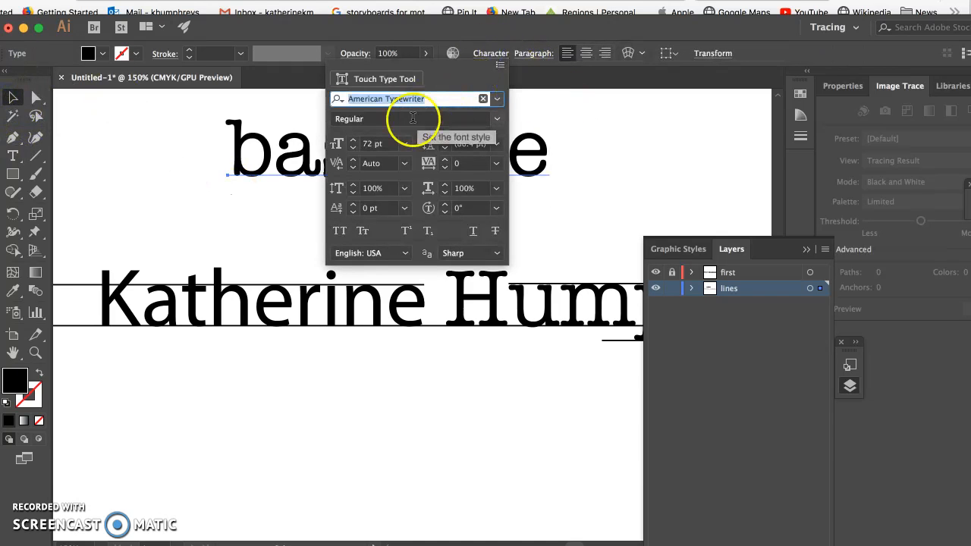
click(404, 143)
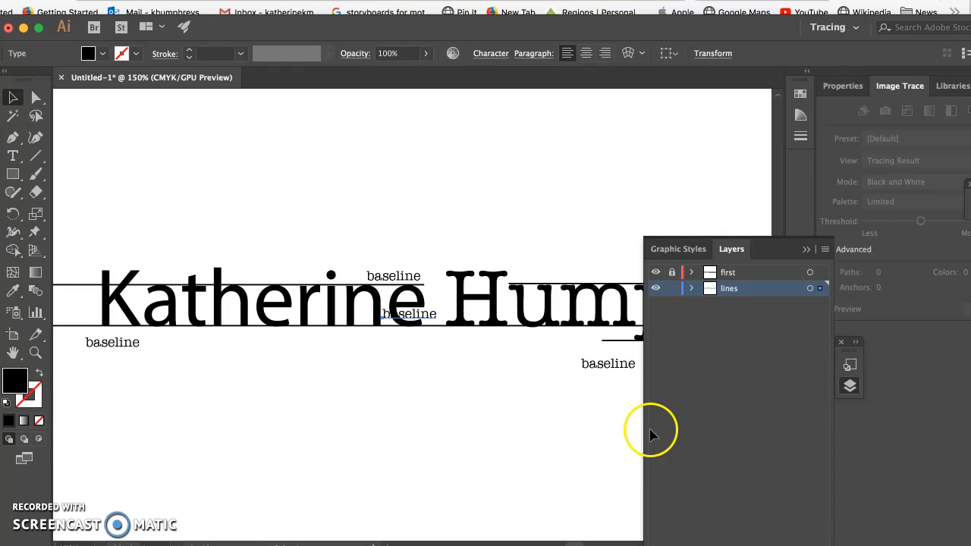
mouse_move(841, 538)
text(mean )
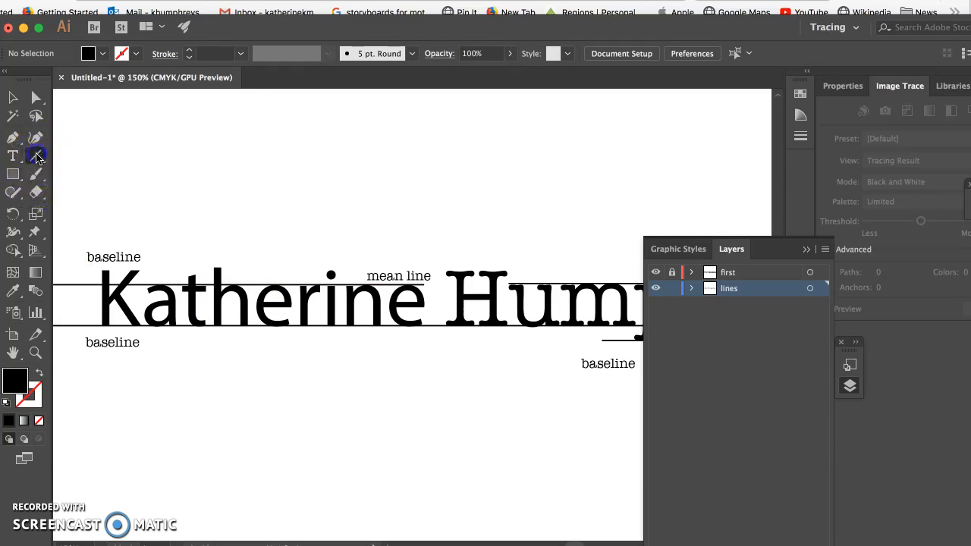
Draw a vertical line above the name and give its ends Arrow 1 arrowheads in the Stroke panel
click(36, 155)
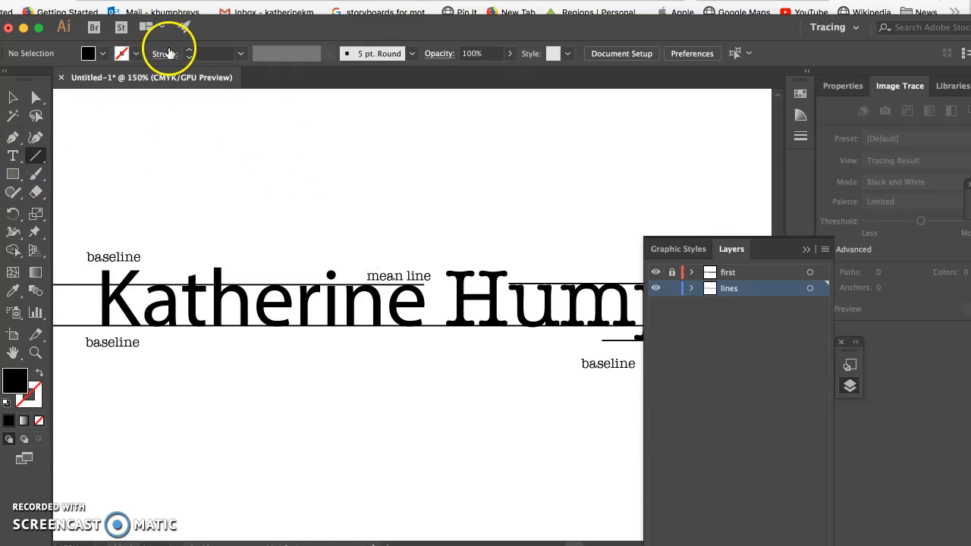
click(163, 53)
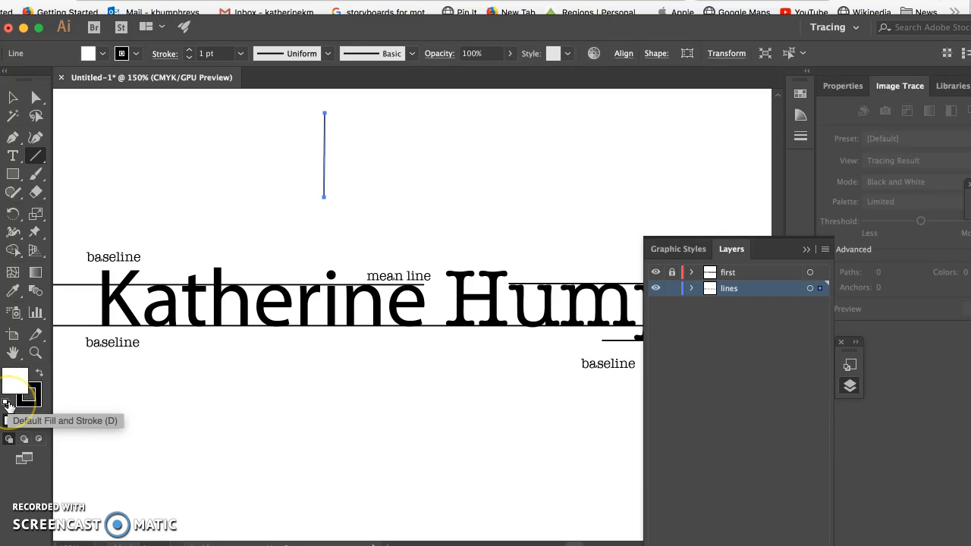
mouse_move(12, 97)
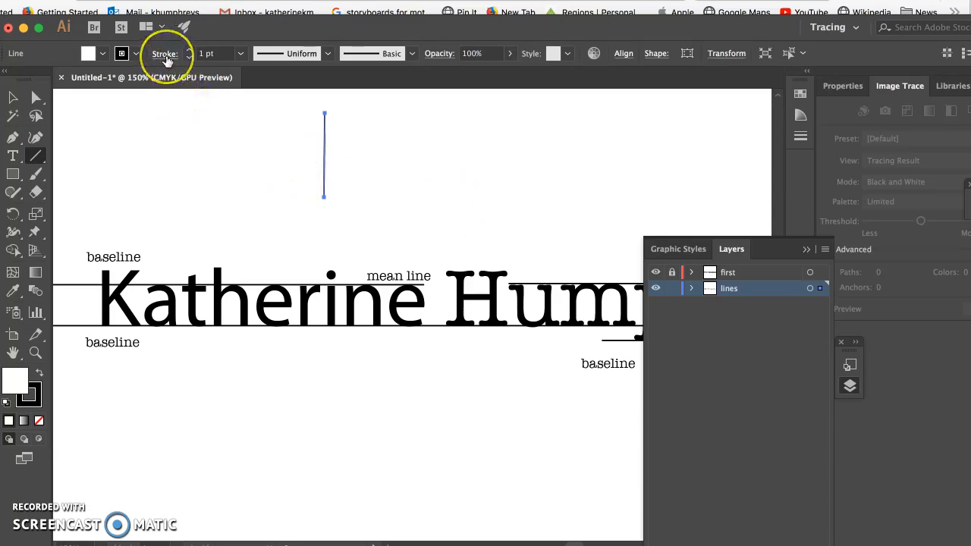
click(164, 53)
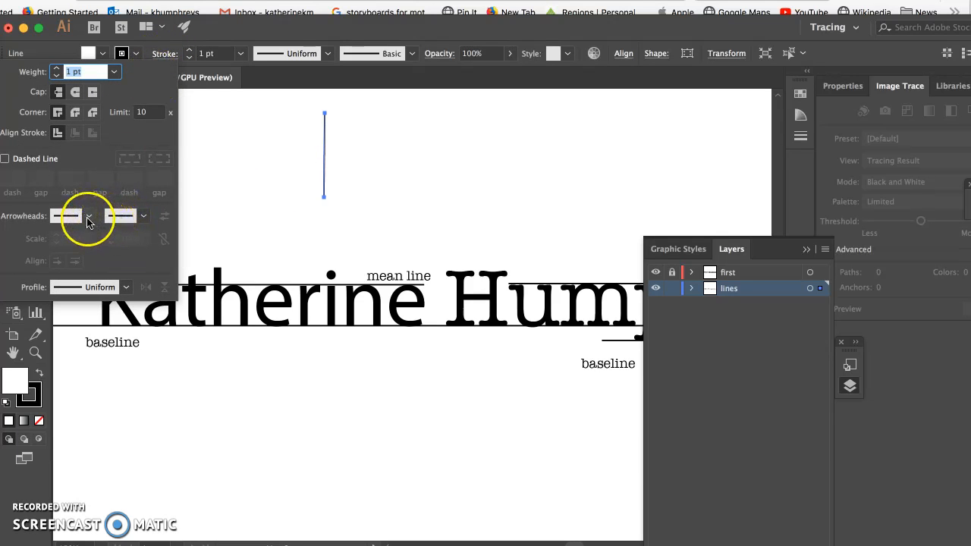
click(88, 215)
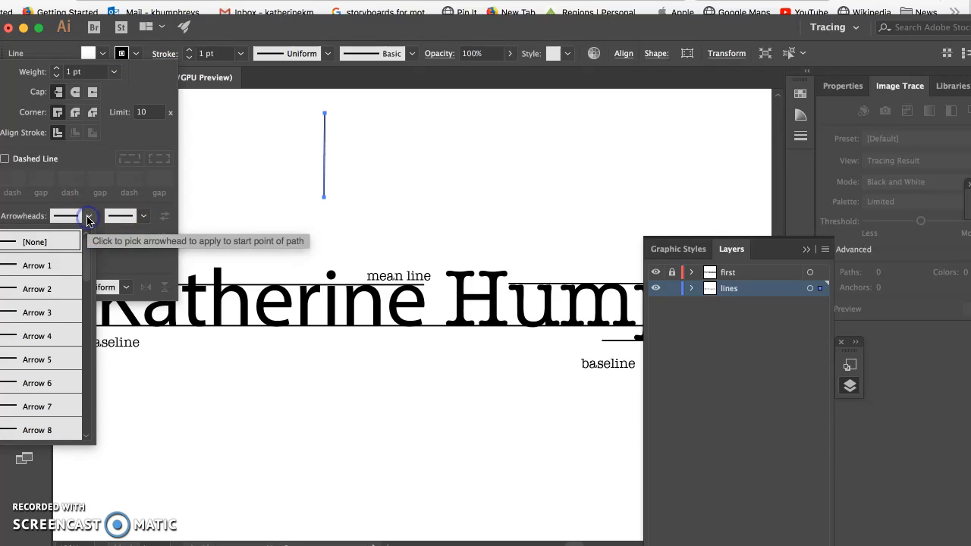
click(38, 264)
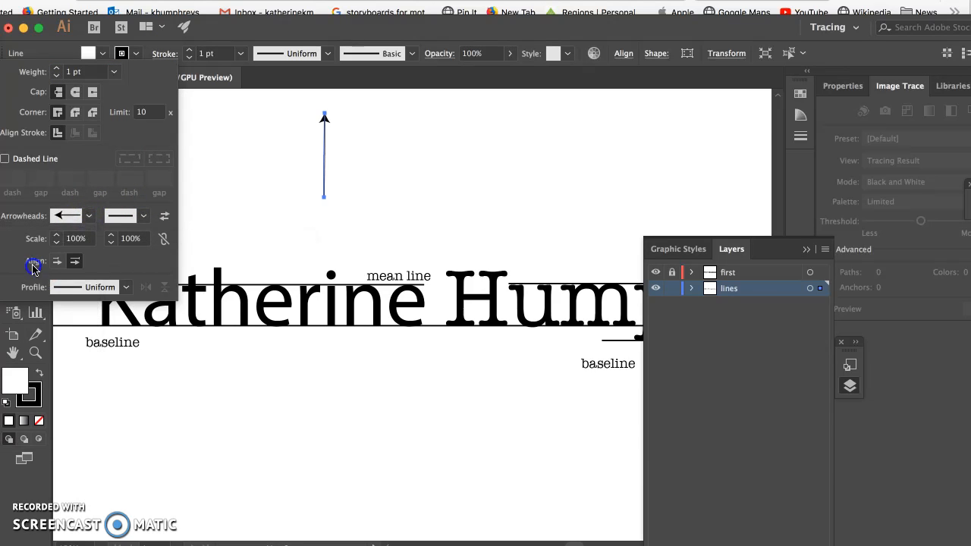
click(86, 215)
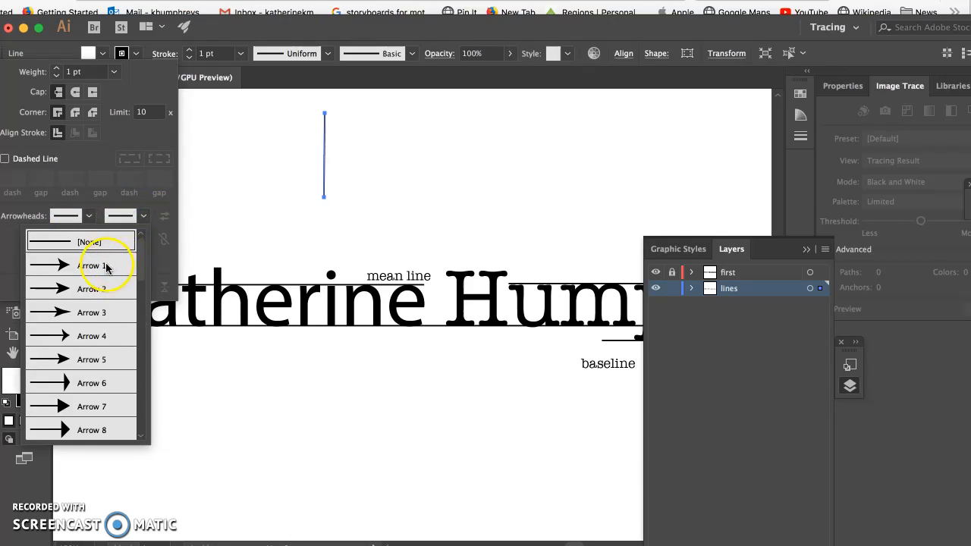
click(91, 266)
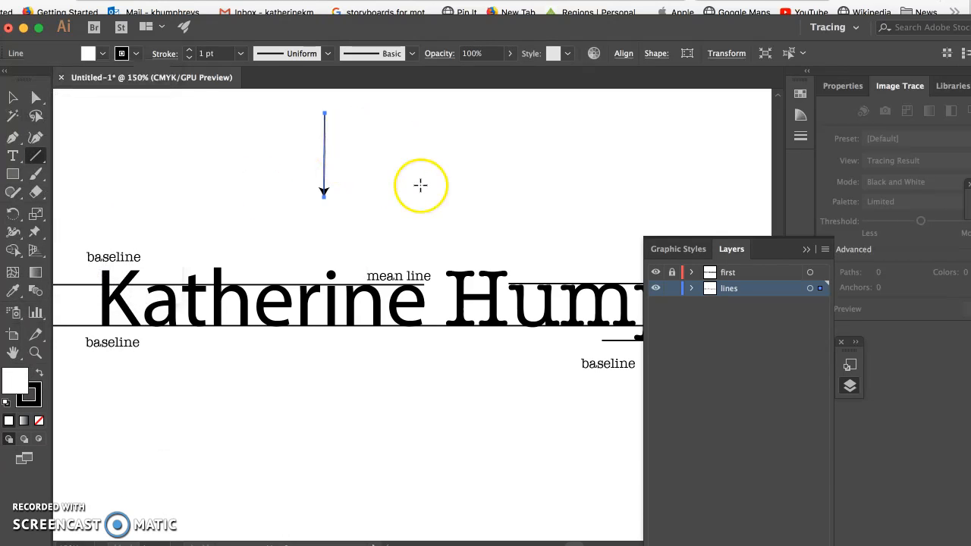
Try a 6 pt weight on the arrow line, then thin it back down
click(241, 53)
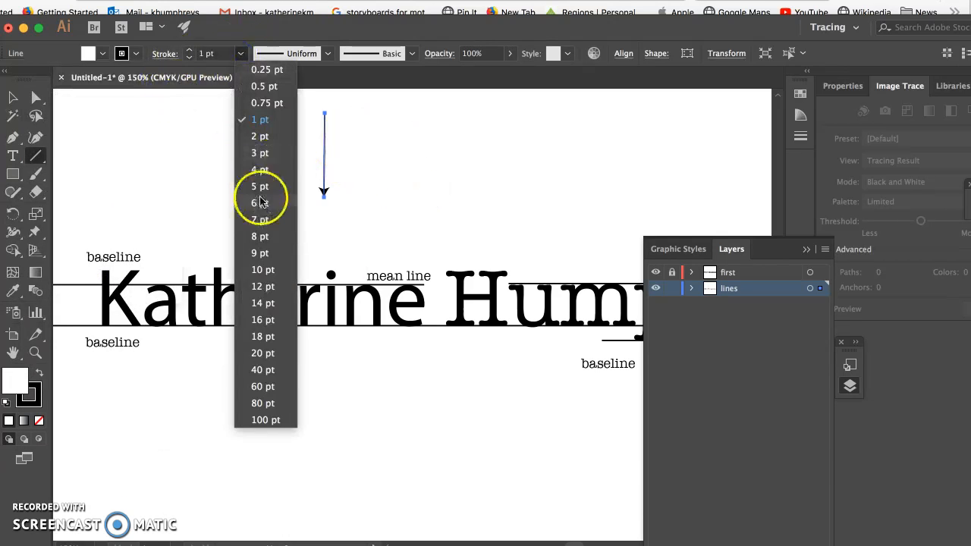
click(259, 203)
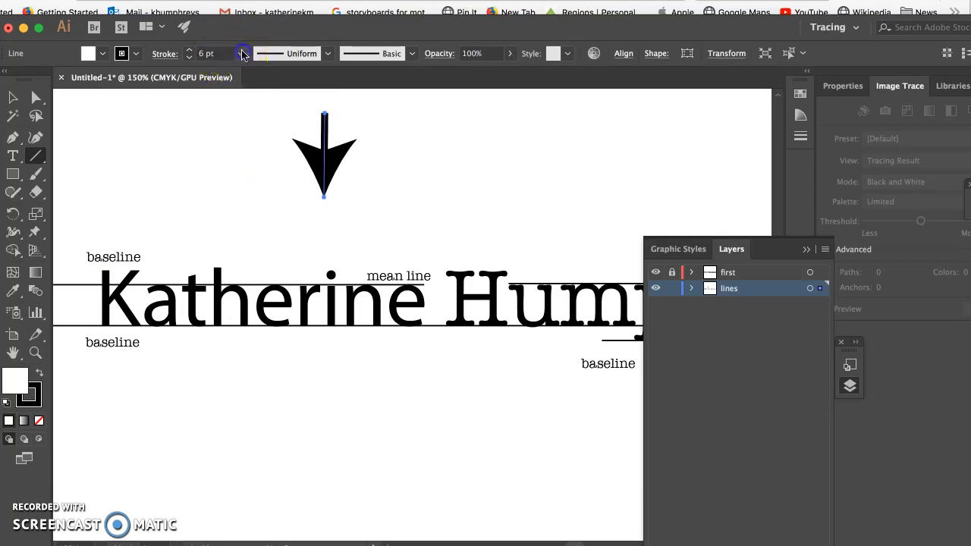
click(243, 54)
text(d)
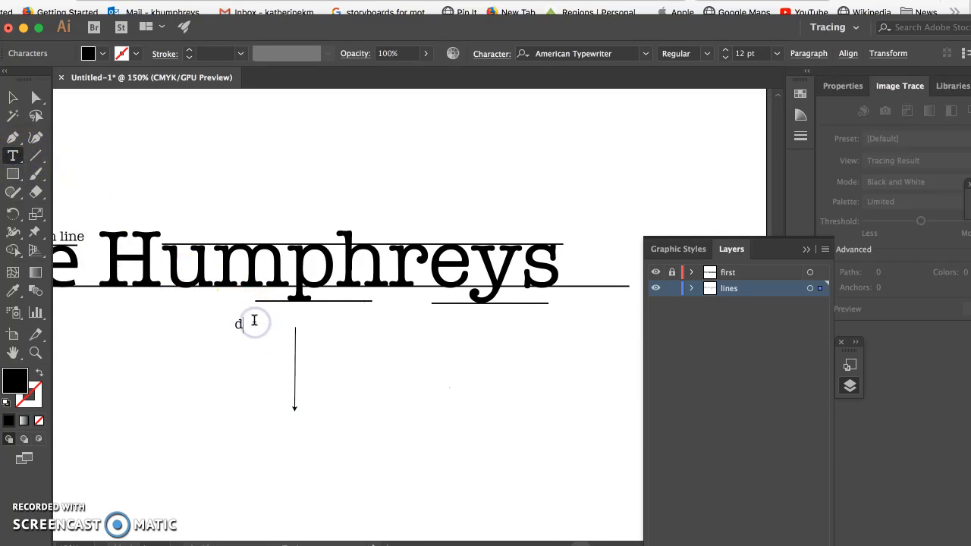
Write the descenders label and run two pointer lines from it to the p and y descender marks
text(escenders)
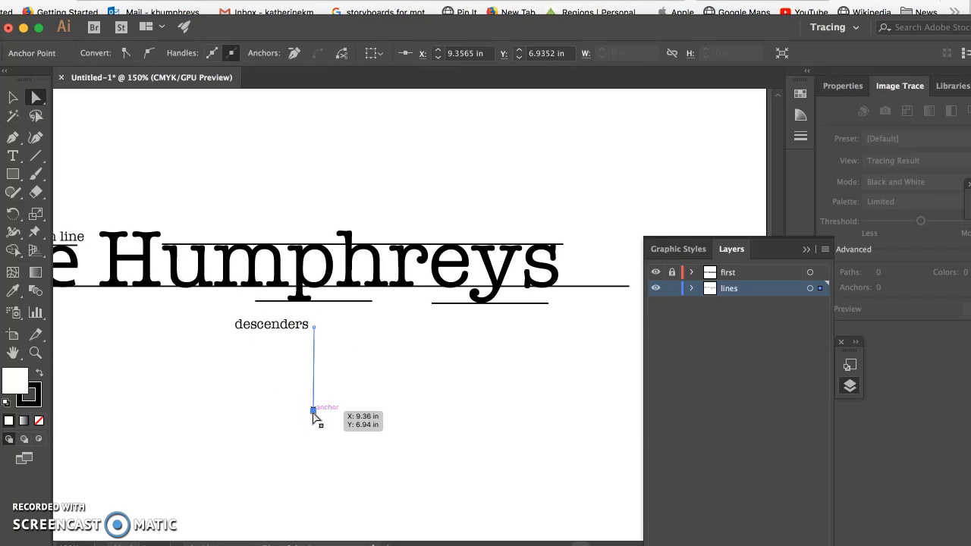
drag(312, 409, 476, 309)
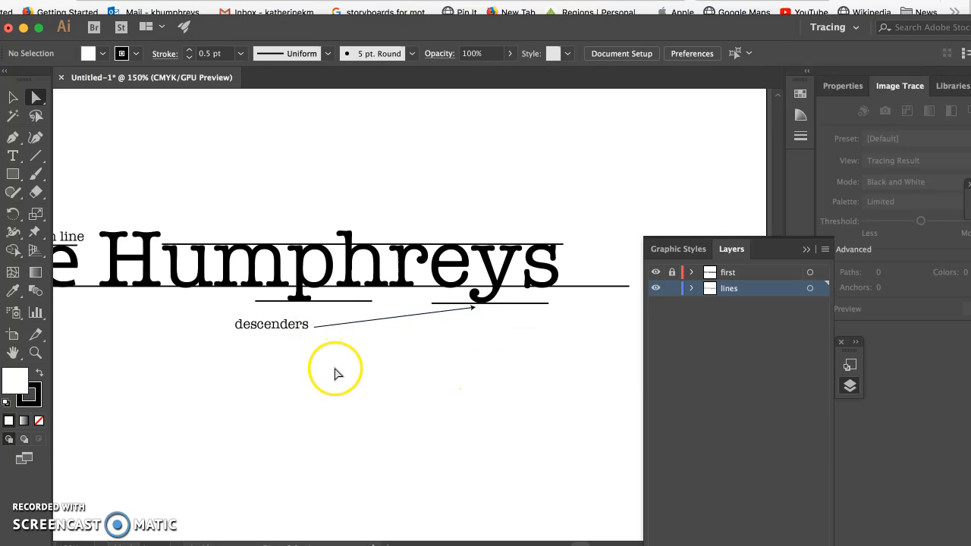
mouse_move(30, 258)
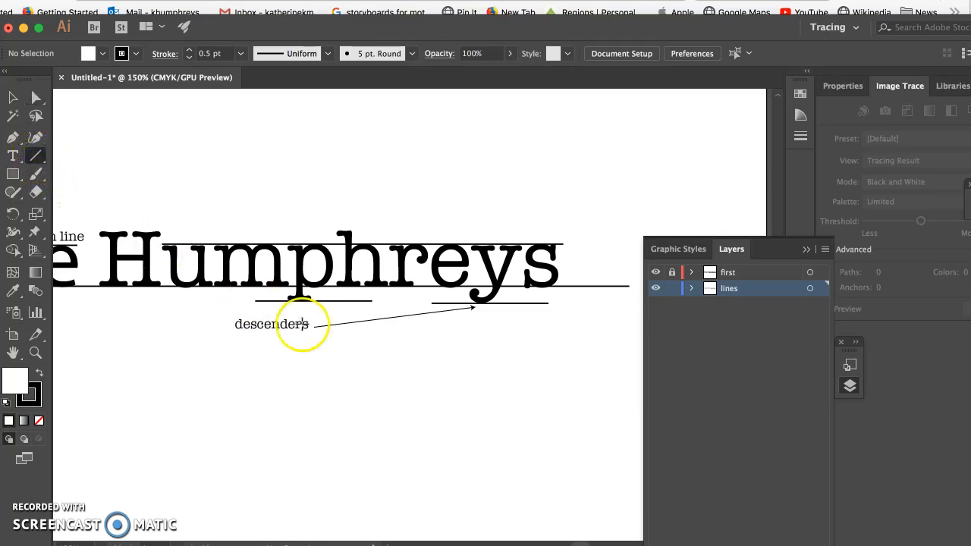
mouse_move(244, 325)
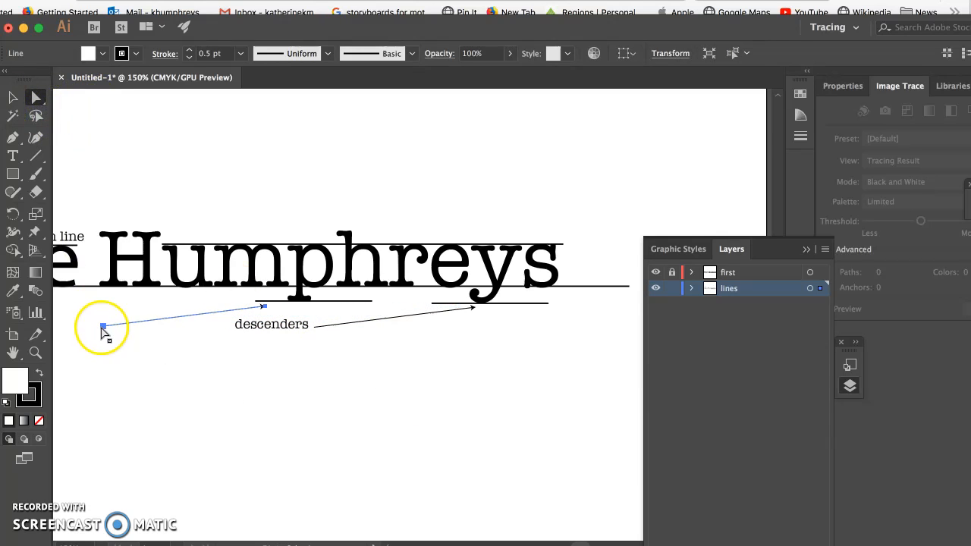
drag(103, 327, 220, 317)
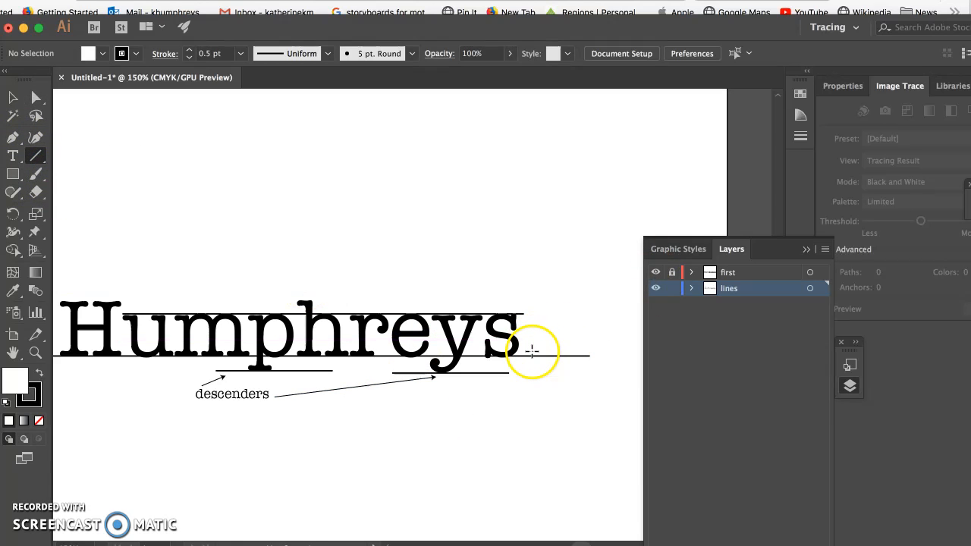
Draw a short vertical line beside the final s down to the baseline and add an Arrow 1 arrowhead
drag(531, 351, 528, 351)
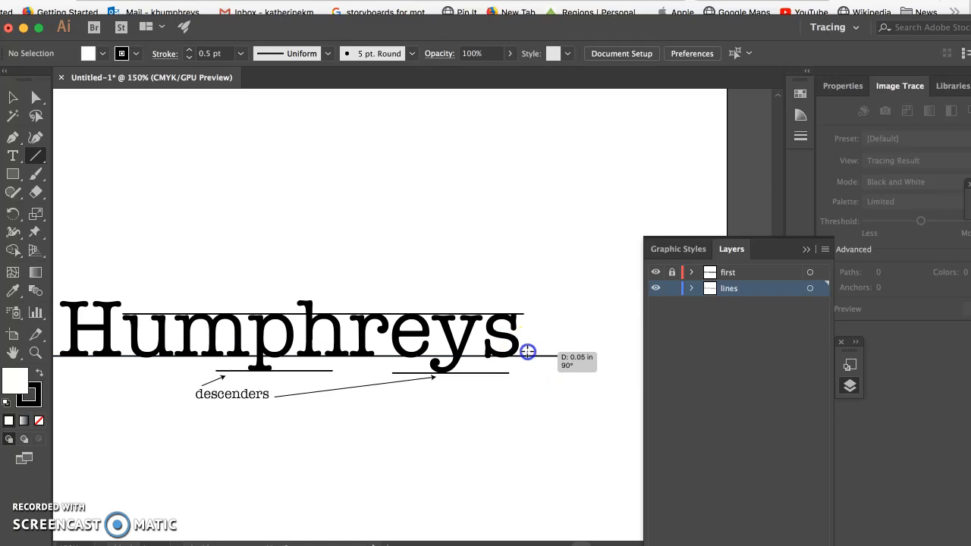
drag(528, 352, 529, 315)
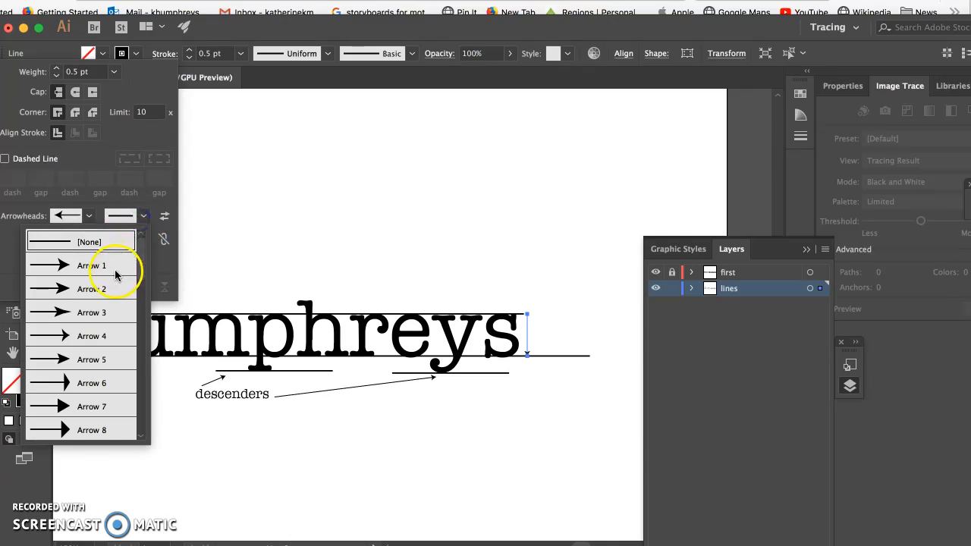
click(91, 263)
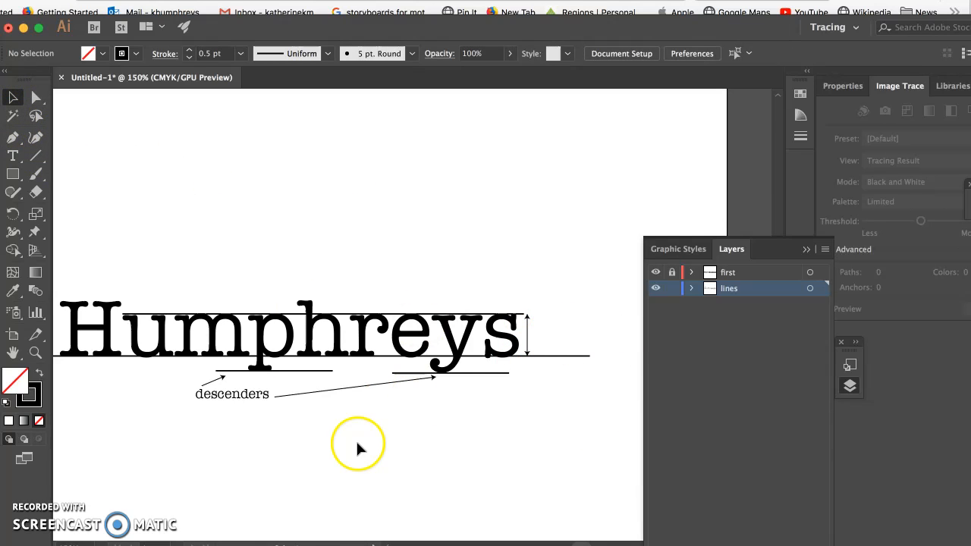
mouse_move(244, 431)
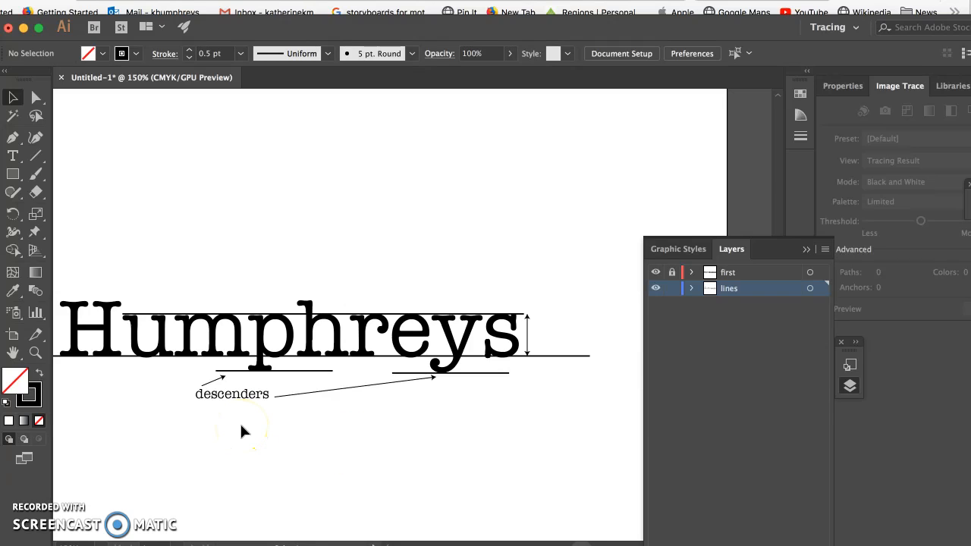